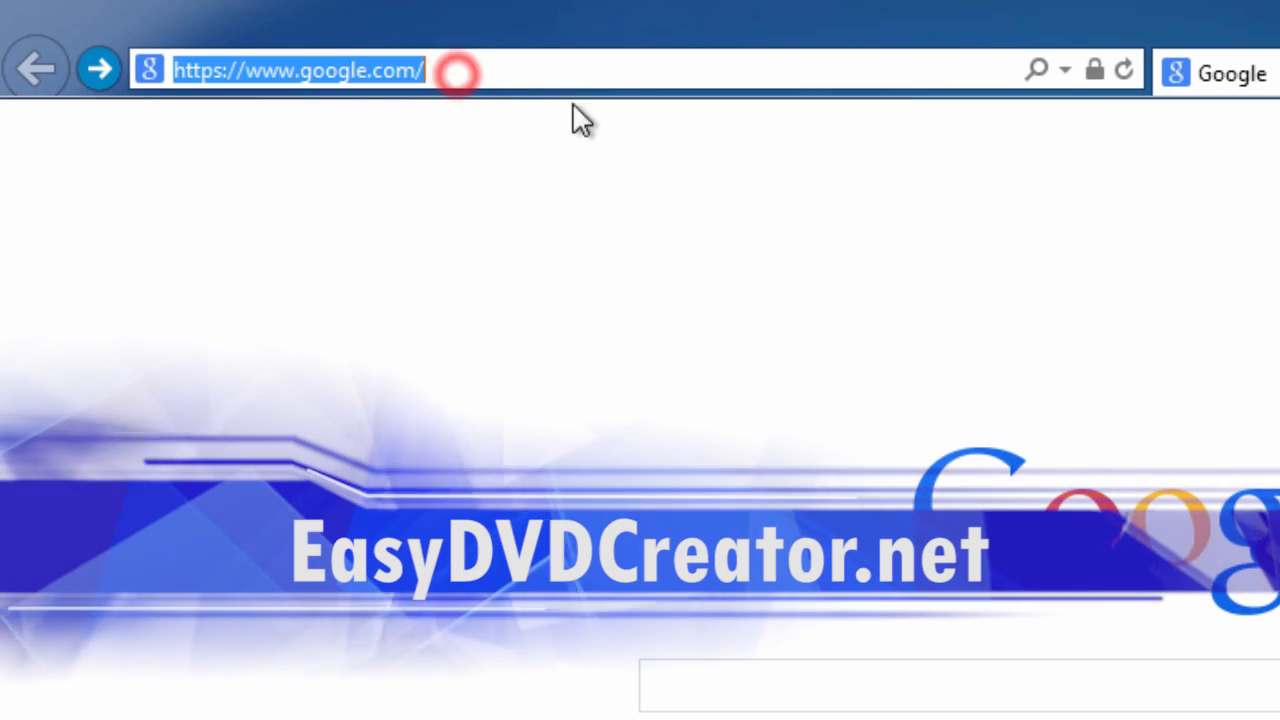
# Go to easydvdcreator.net and follow Download Now to the DVD Creator for Windows page.
pyautogui.write('easydvdcreator.net/')
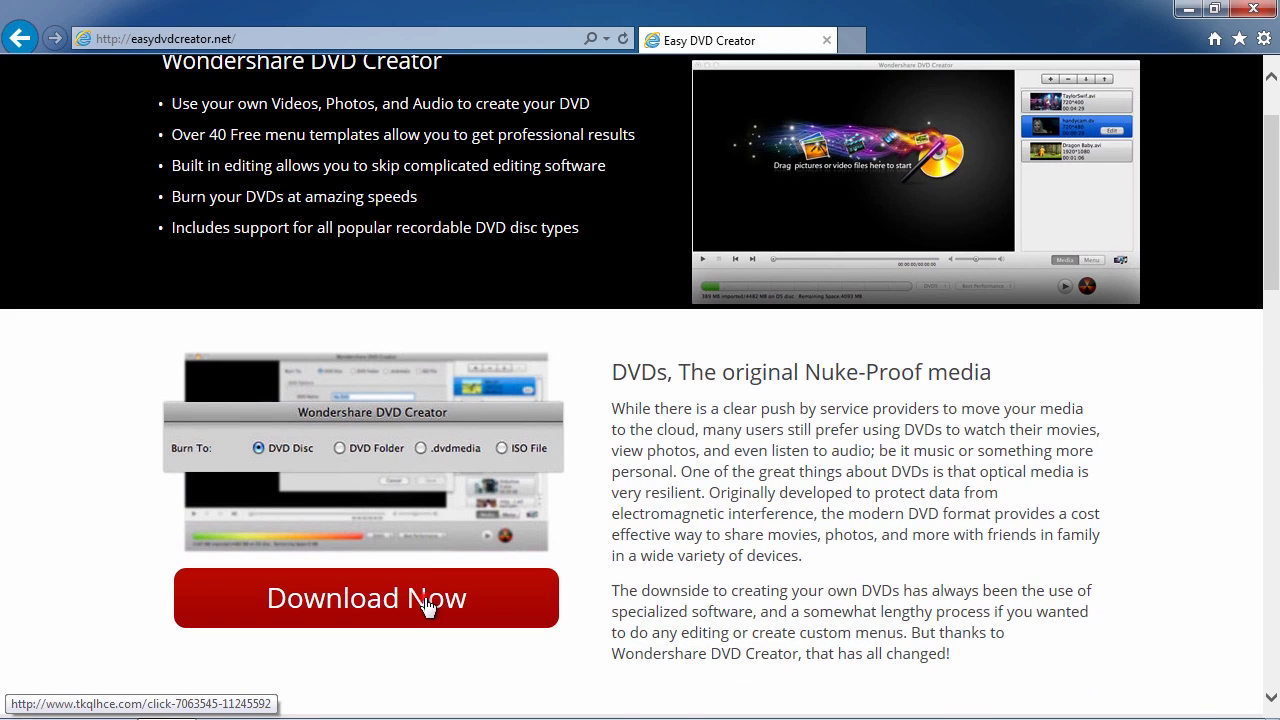
pyautogui.click(366, 598)
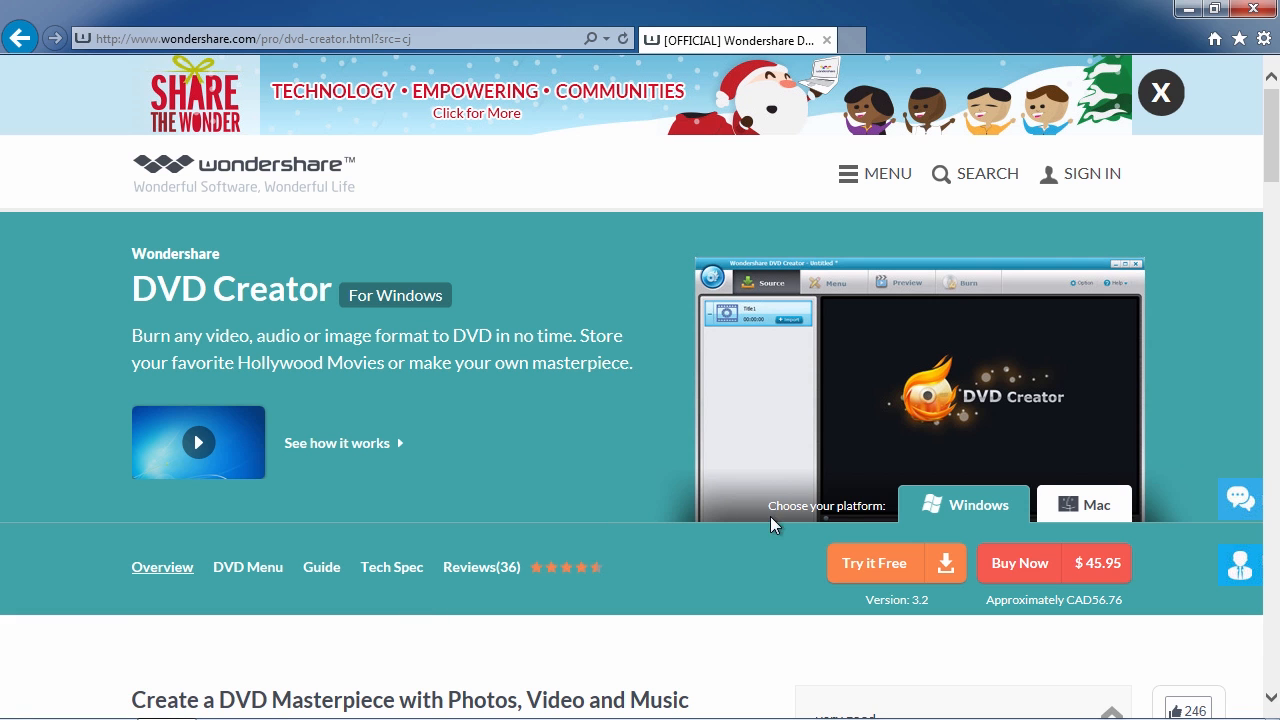
pyautogui.moveTo(1100, 512)
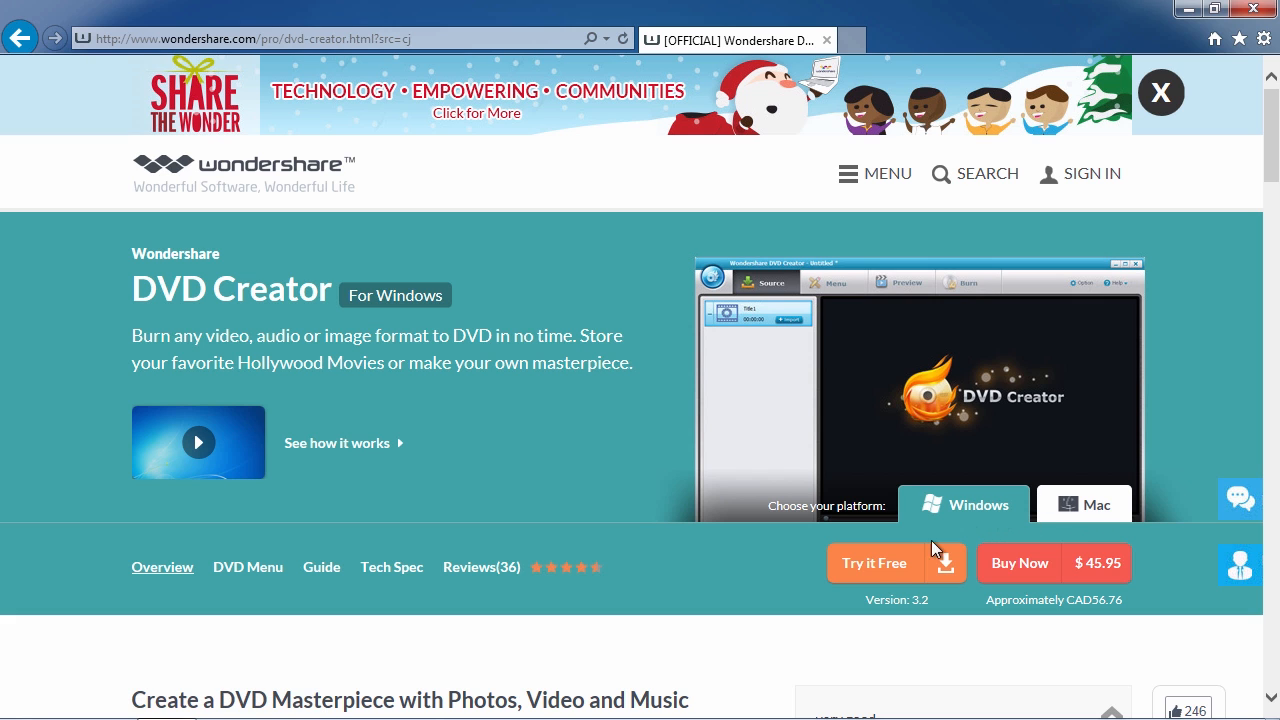
# Save the trial installer dvd-creator_setup_full619.exe into the zz folder with Save as.
pyautogui.click(874, 563)
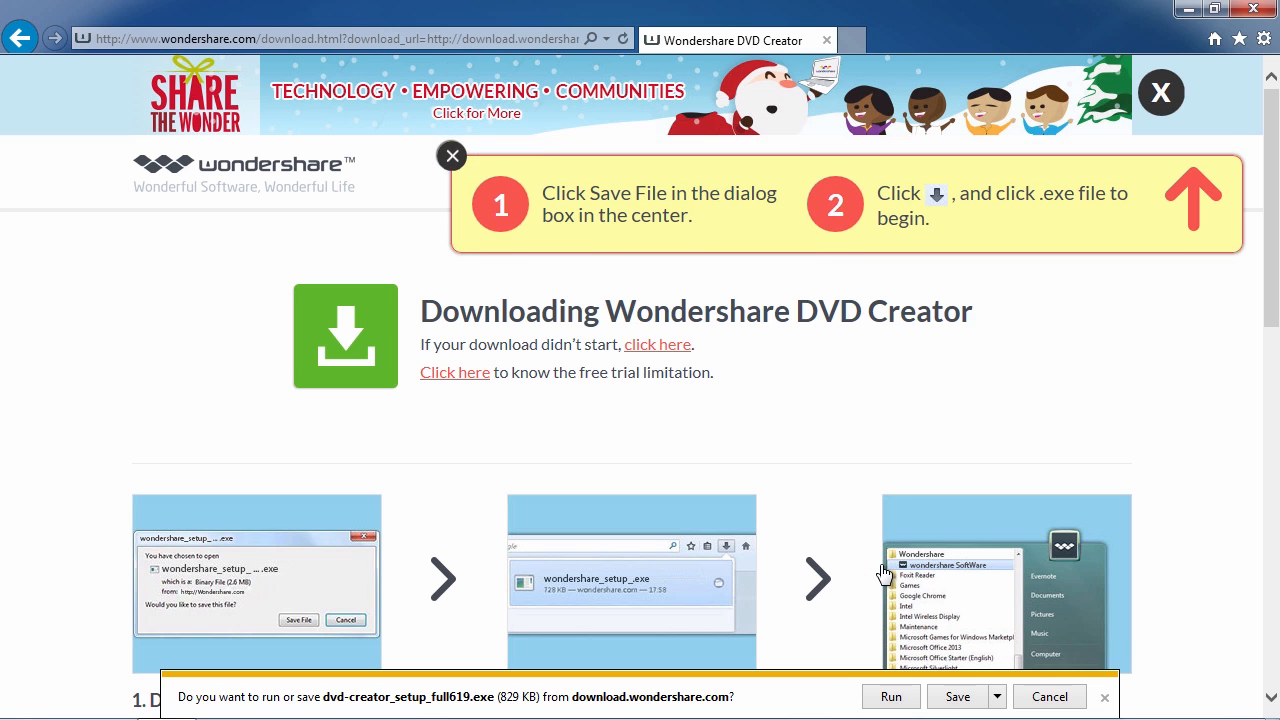
pyautogui.click(996, 697)
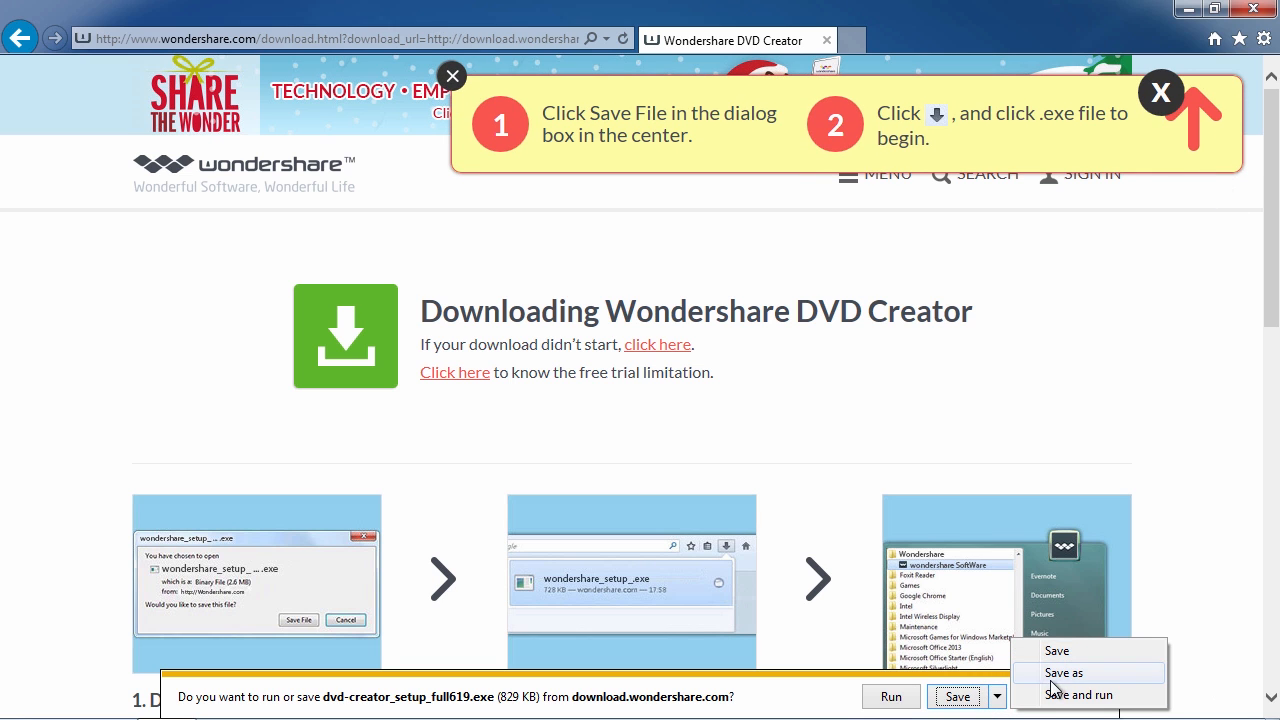
pyautogui.click(1064, 672)
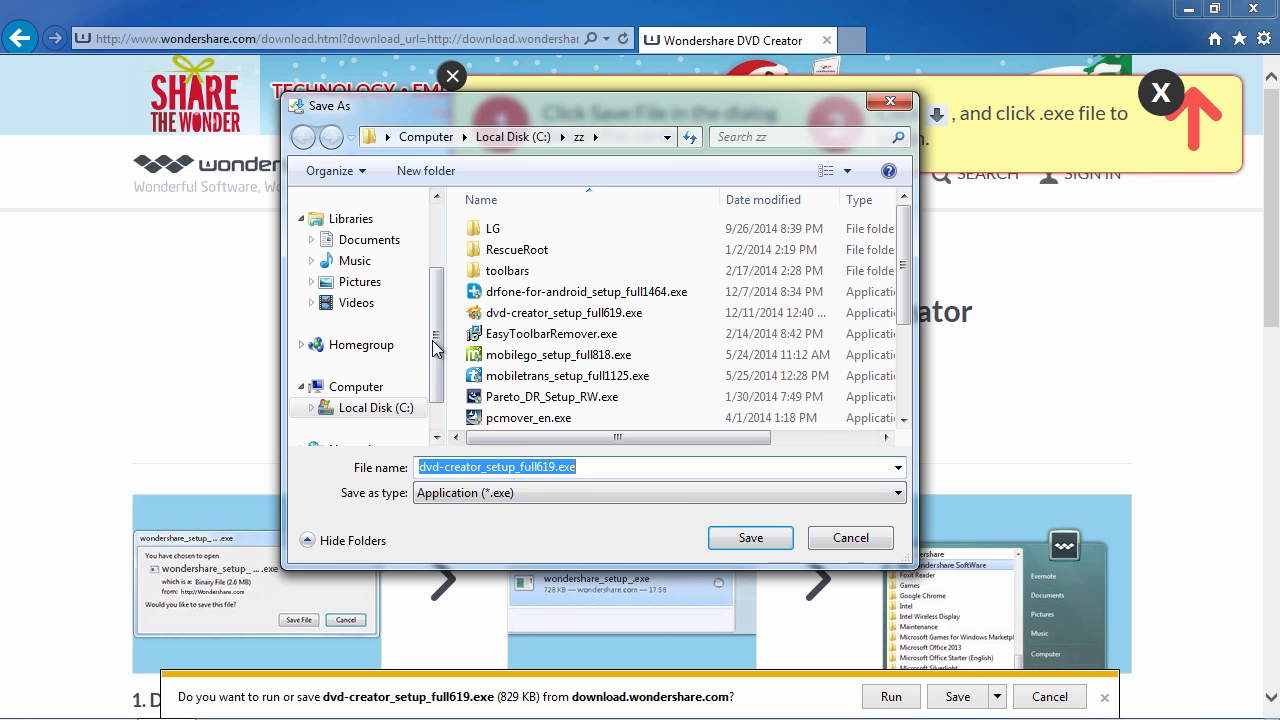
pyautogui.click(358, 227)
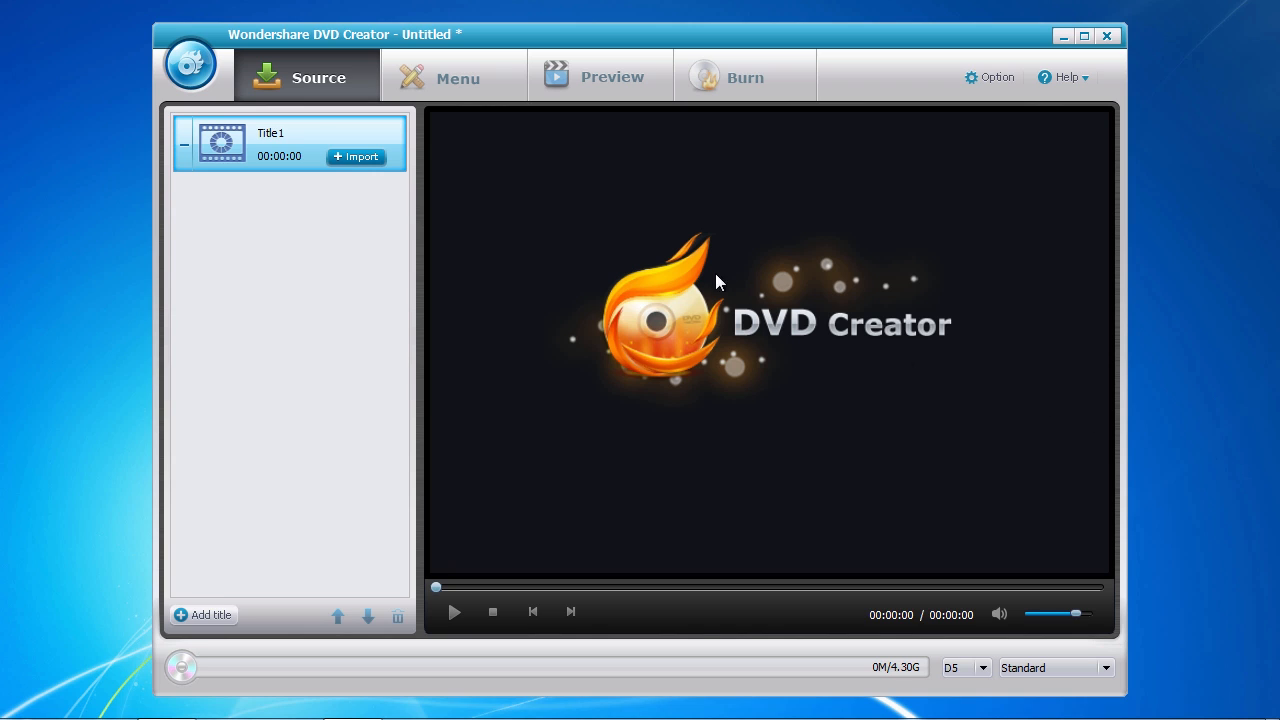
pyautogui.moveTo(598, 90)
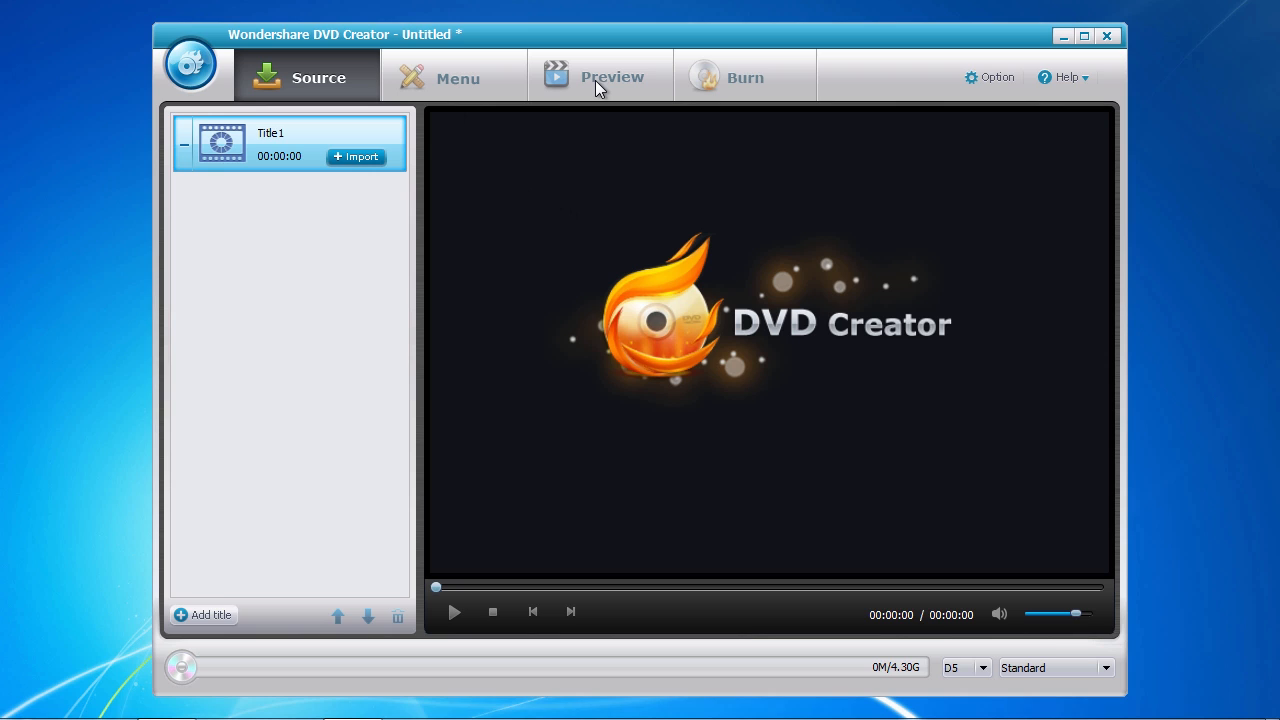
pyautogui.moveTo(714, 98)
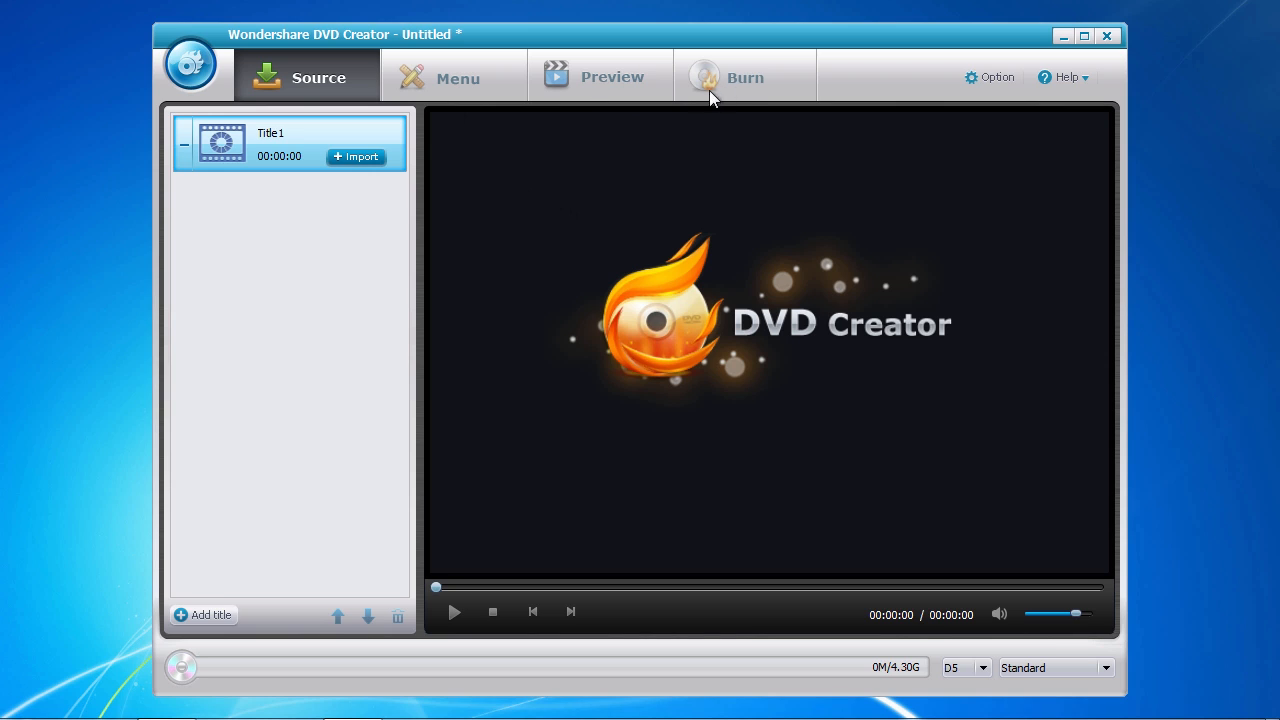
pyautogui.moveTo(300, 103)
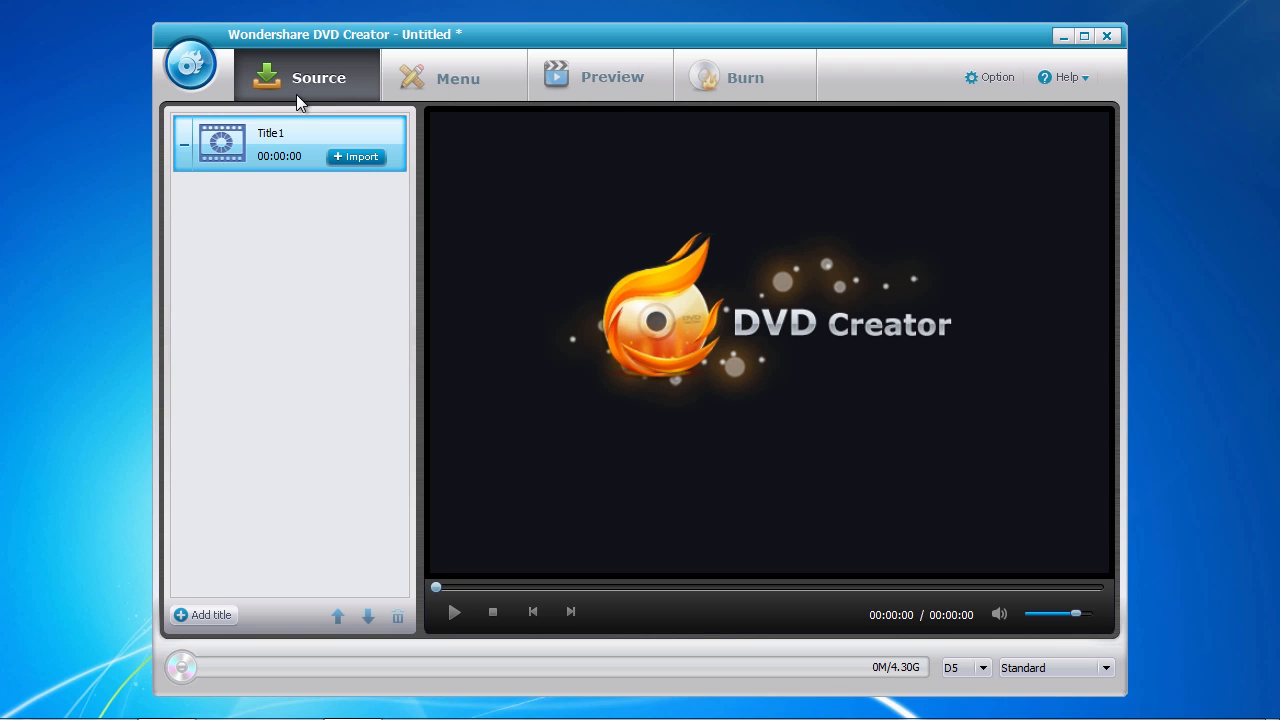
pyautogui.moveTo(289, 226)
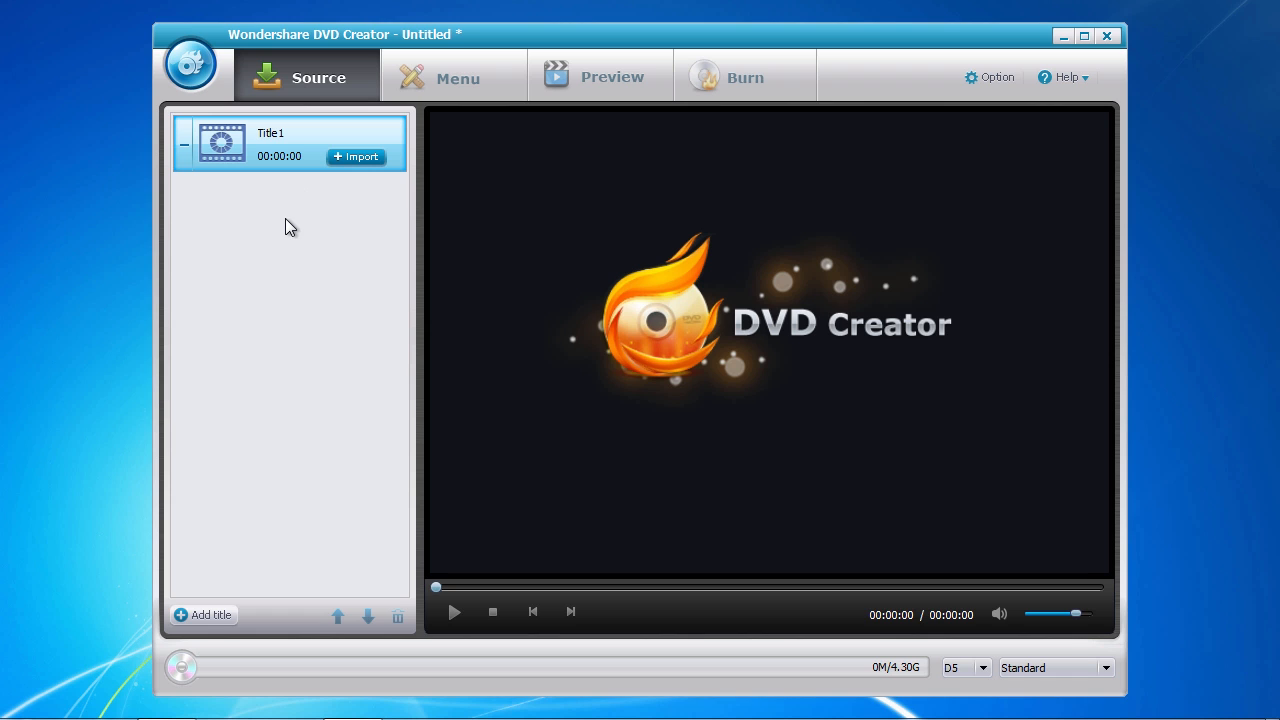
pyautogui.moveTo(360, 185)
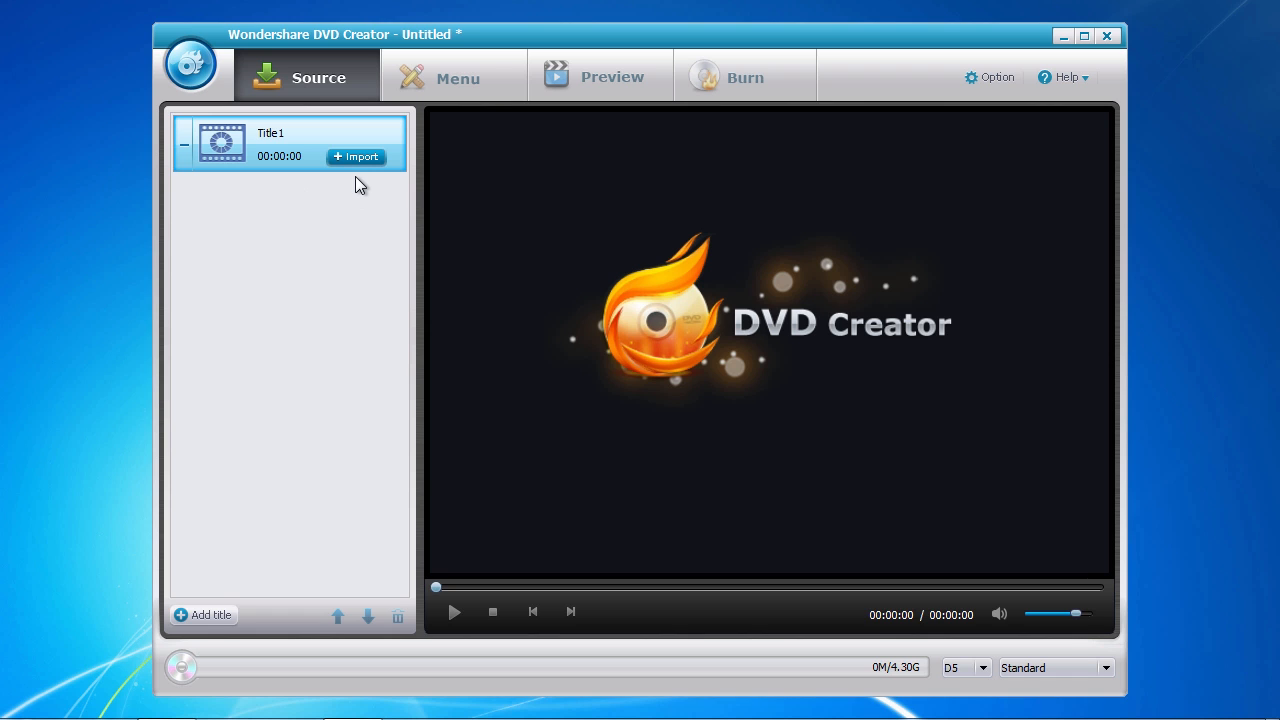
pyautogui.click(355, 157)
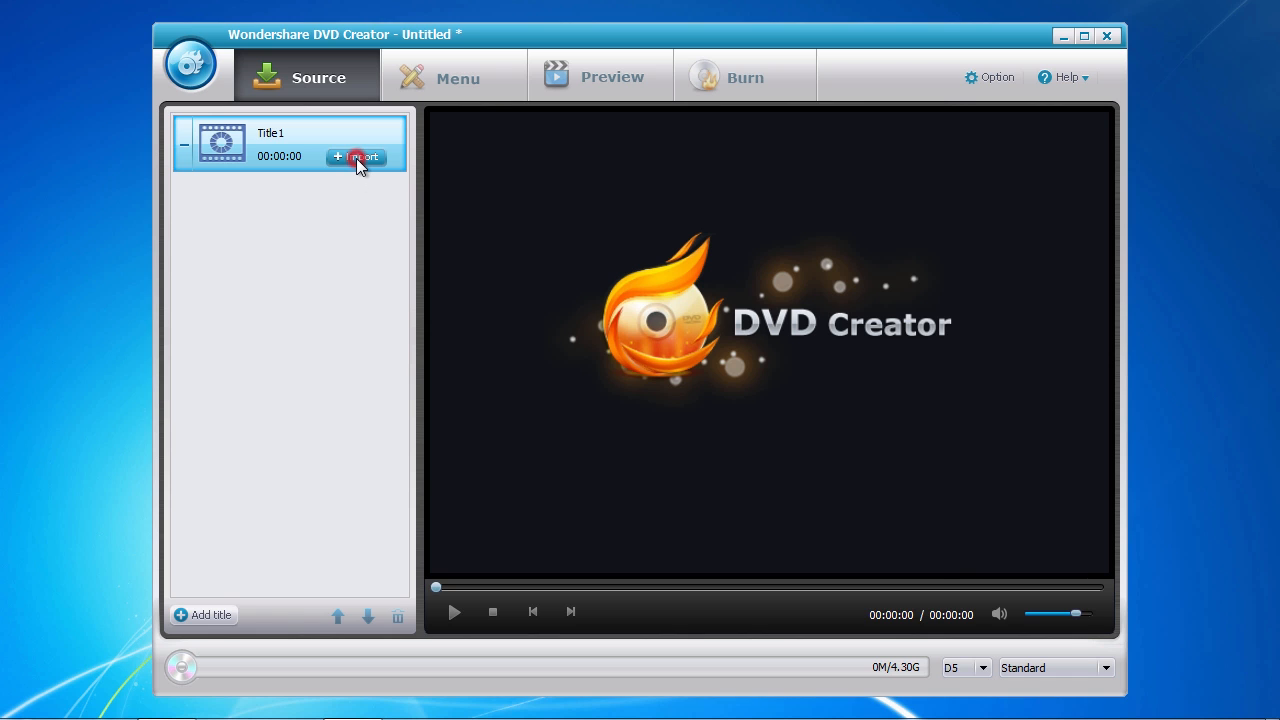
# Import Wildlife.wmv from Sample Videos into Title1 as a 30-second clip.
pyautogui.click(357, 157)
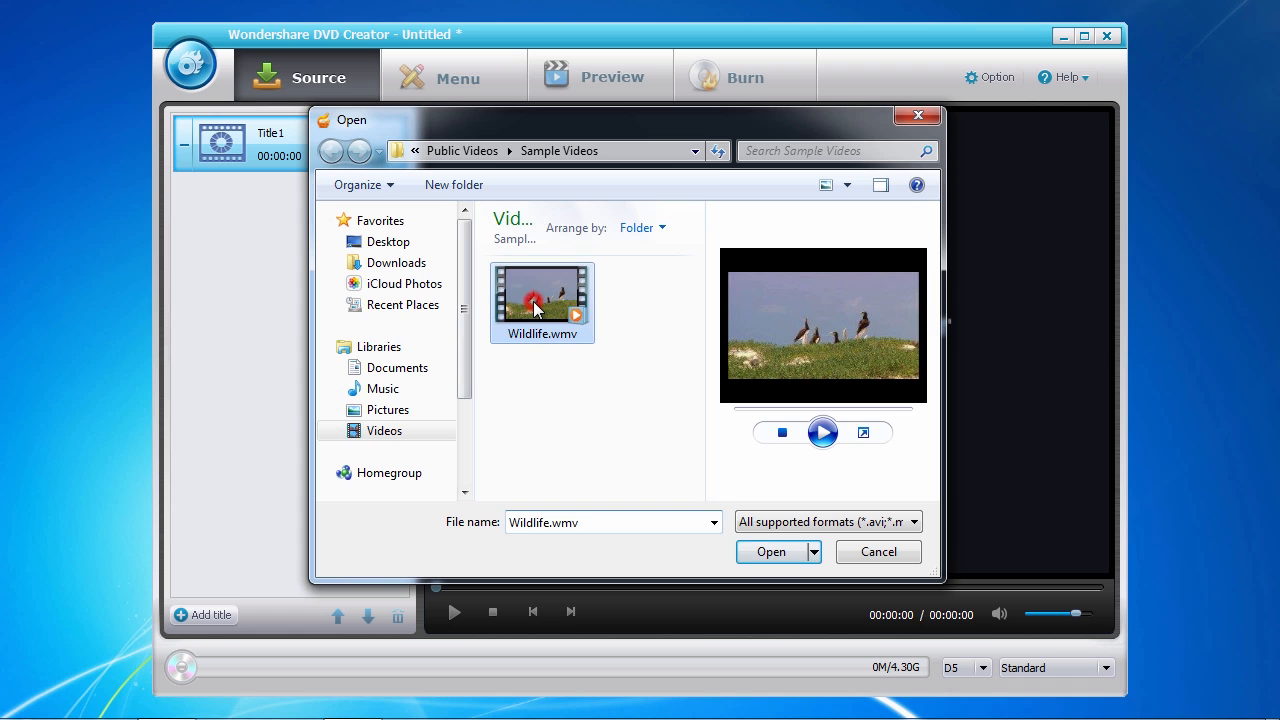
pyautogui.click(769, 552)
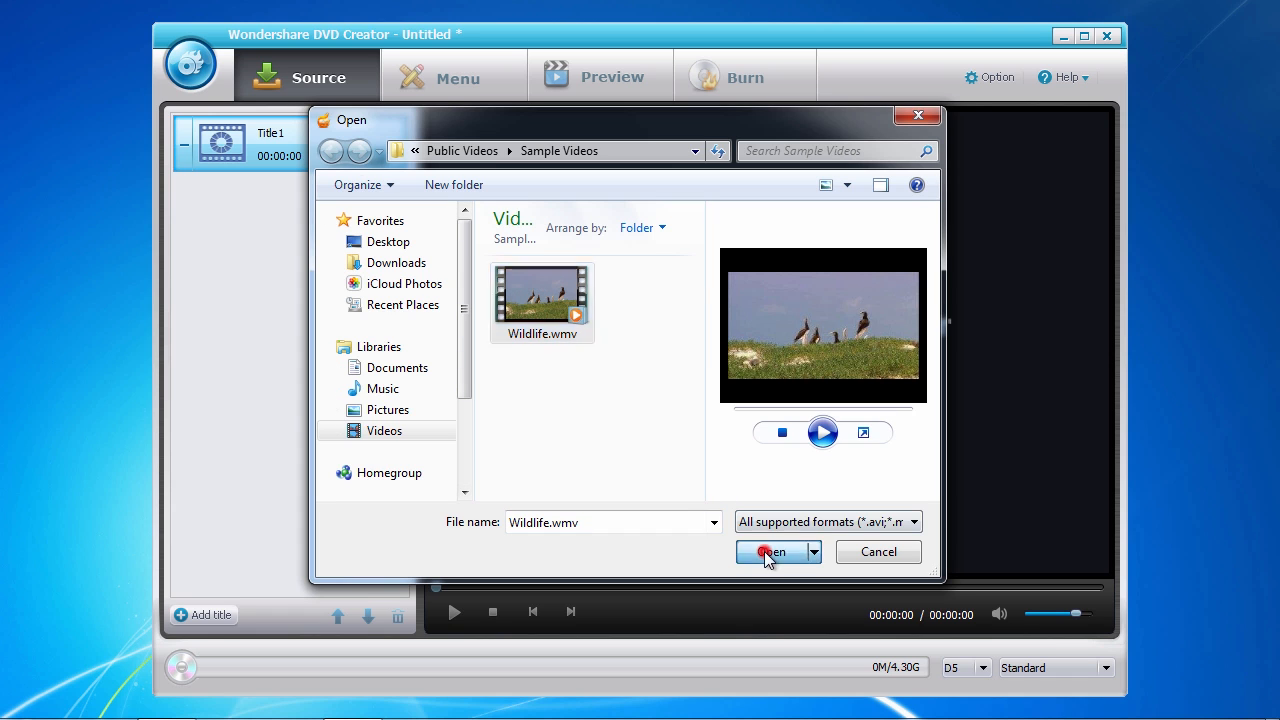
pyautogui.click(768, 552)
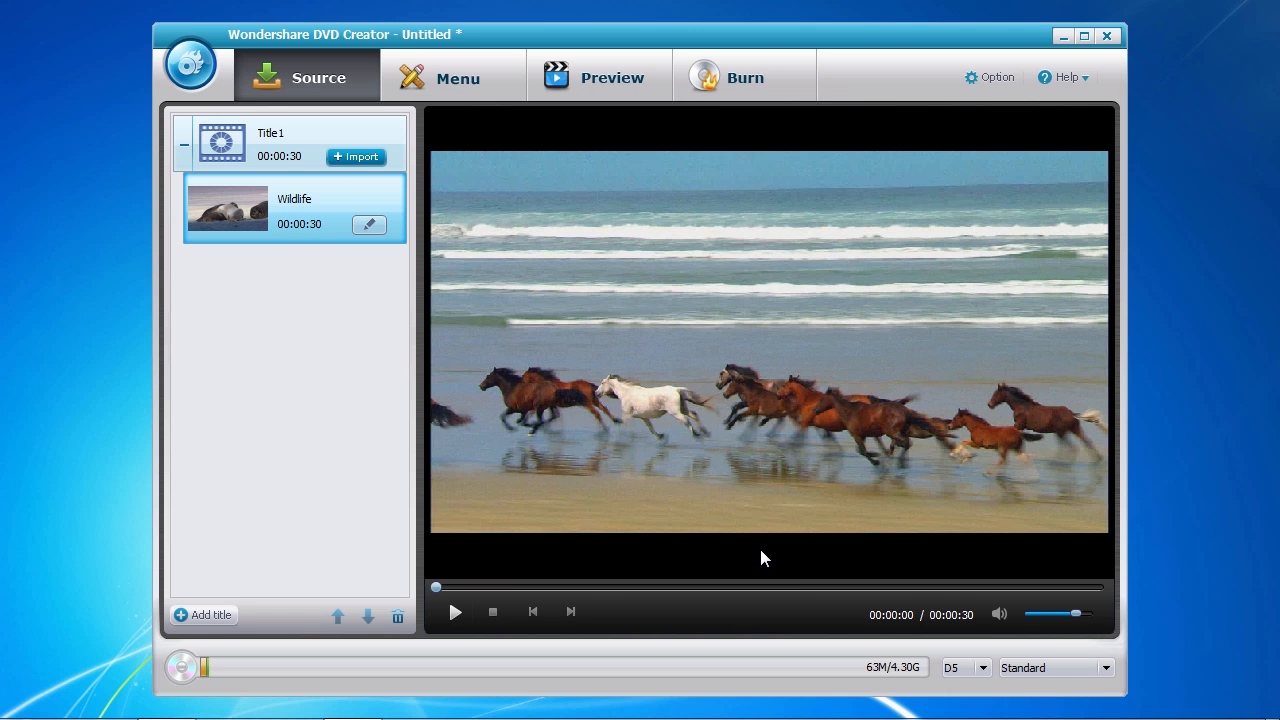
pyautogui.moveTo(759, 552)
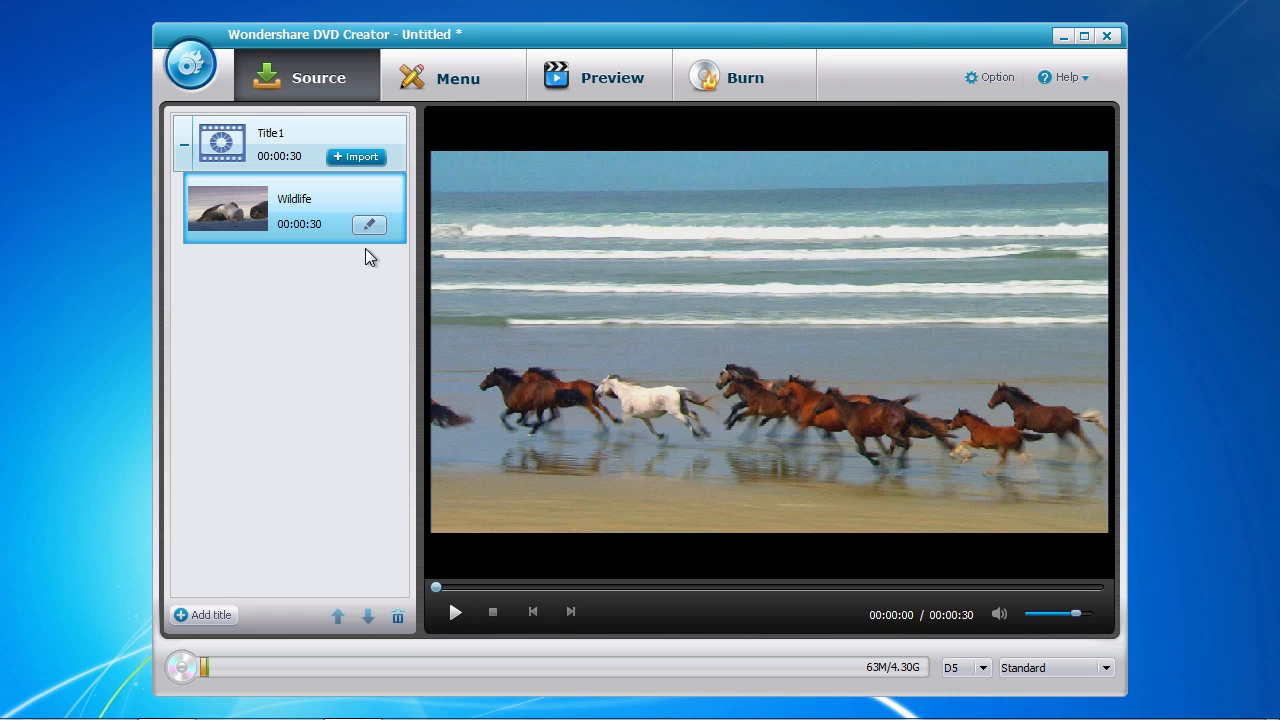
# Set the Wildlife clip's brightness to -40 and contrast to -25, leaving volume at 100.
pyautogui.click(369, 224)
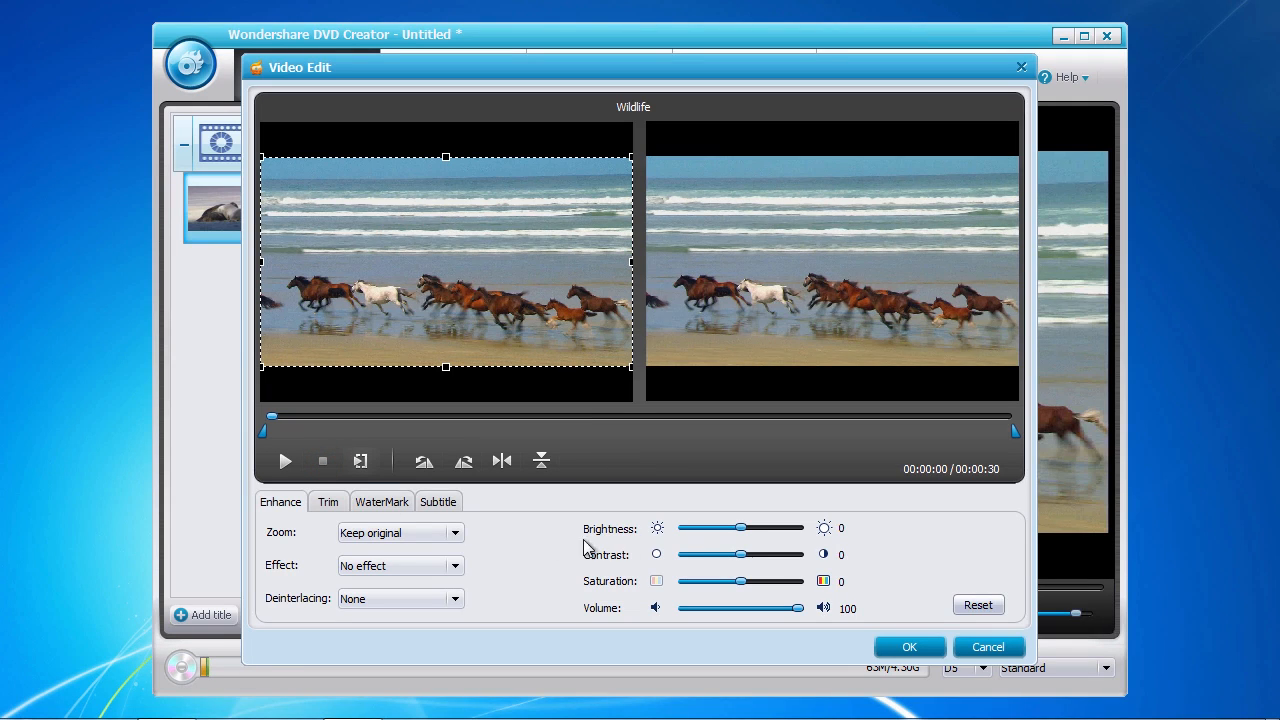
pyautogui.moveTo(740, 528); pyautogui.dragTo(793, 528)
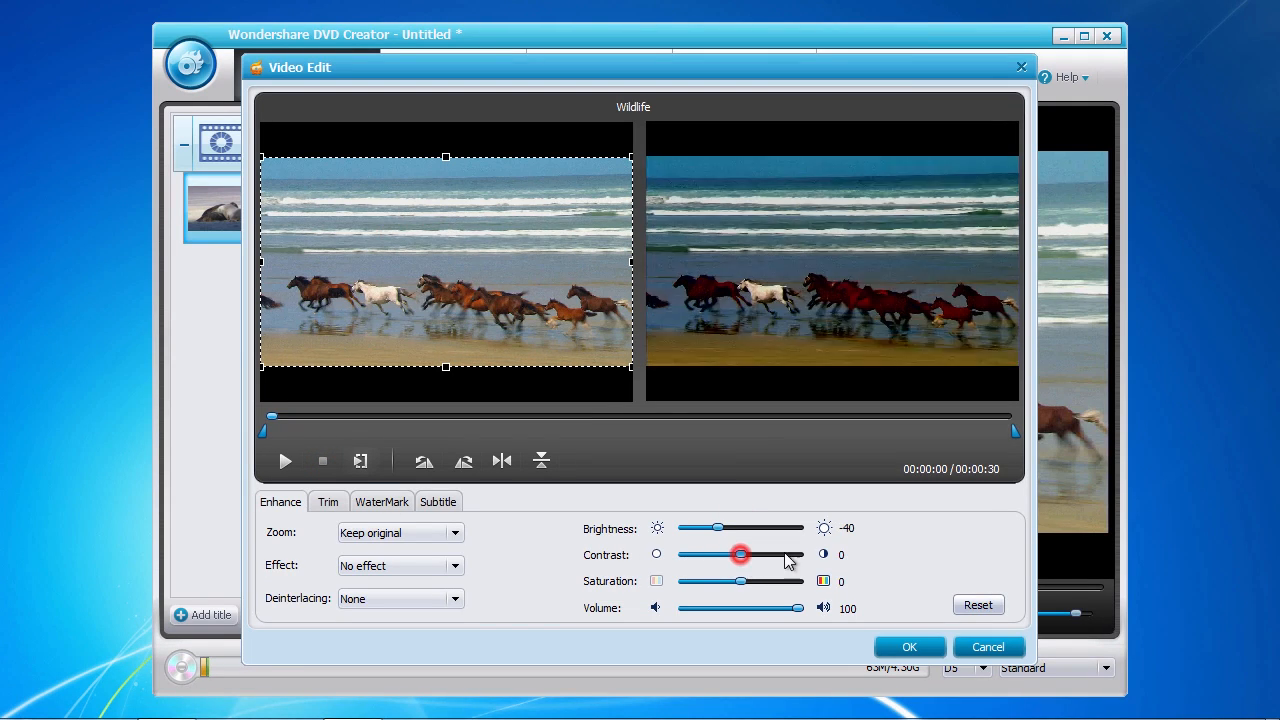
pyautogui.moveTo(740, 554); pyautogui.dragTo(725, 554)
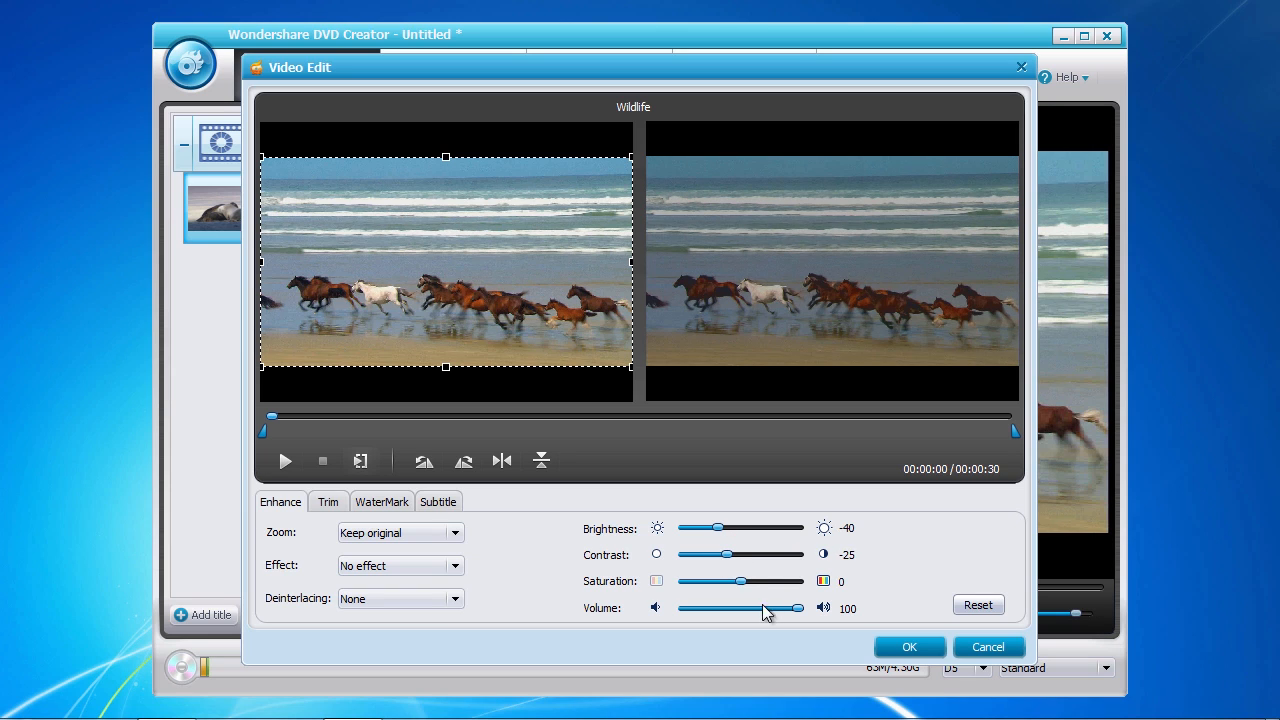
pyautogui.moveTo(795, 607); pyautogui.dragTo(748, 607)
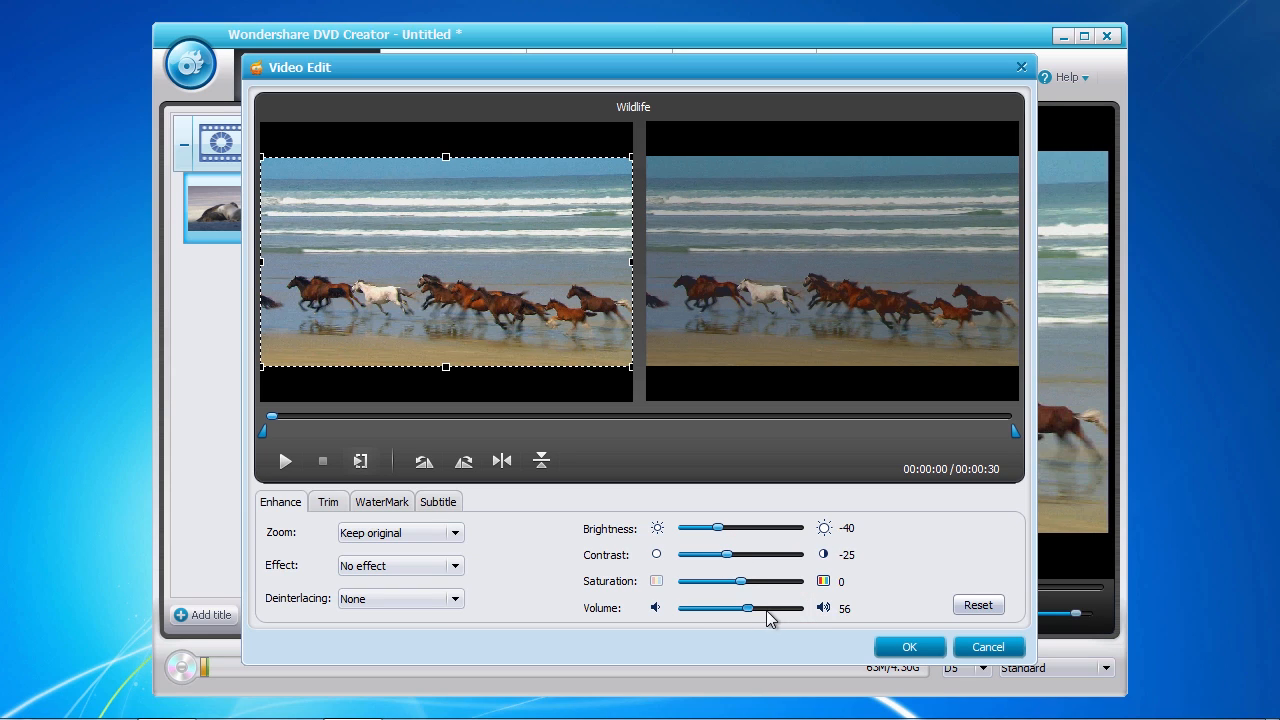
pyautogui.moveTo(747, 608); pyautogui.dragTo(795, 608)
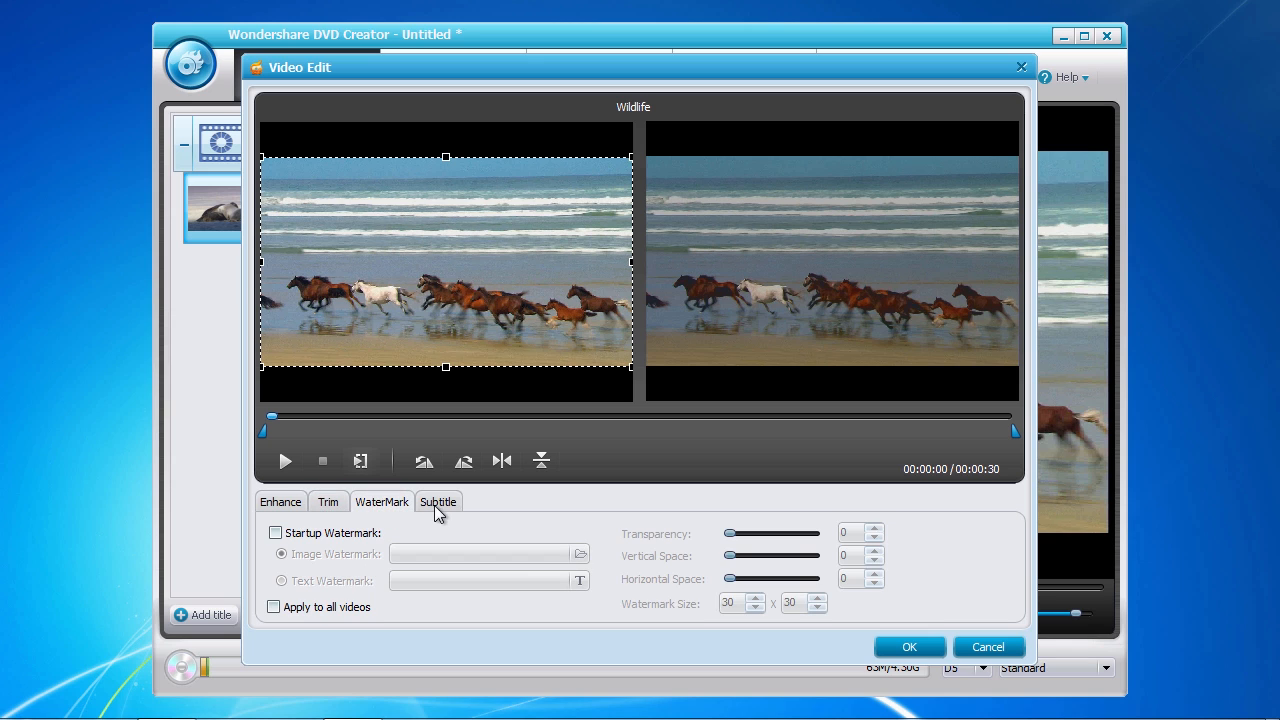
pyautogui.click(438, 501)
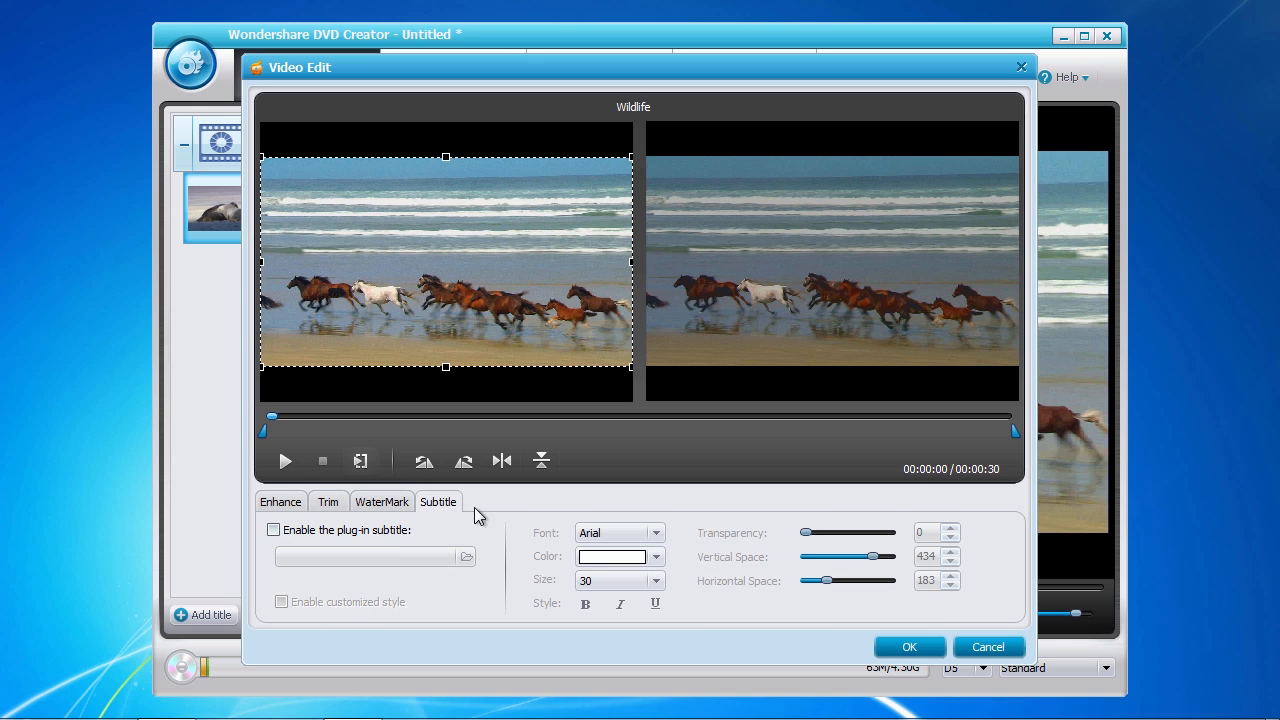
pyautogui.click(280, 502)
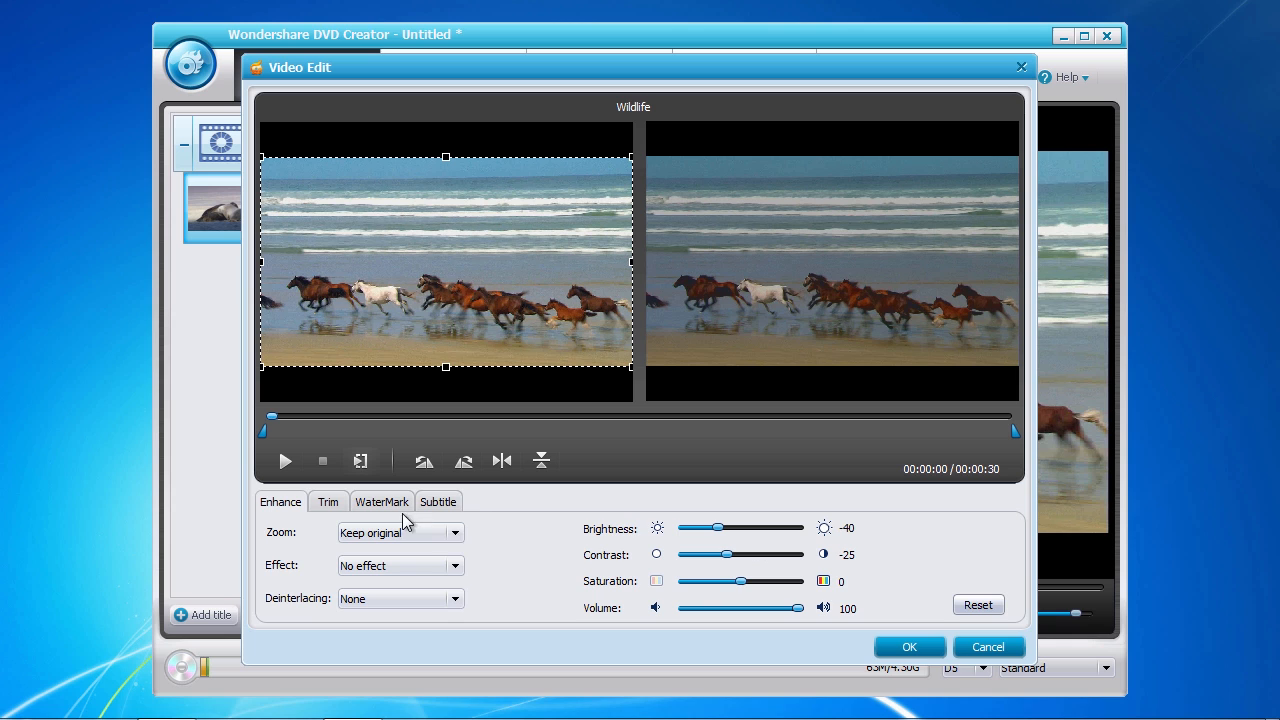
pyautogui.moveTo(557, 547)
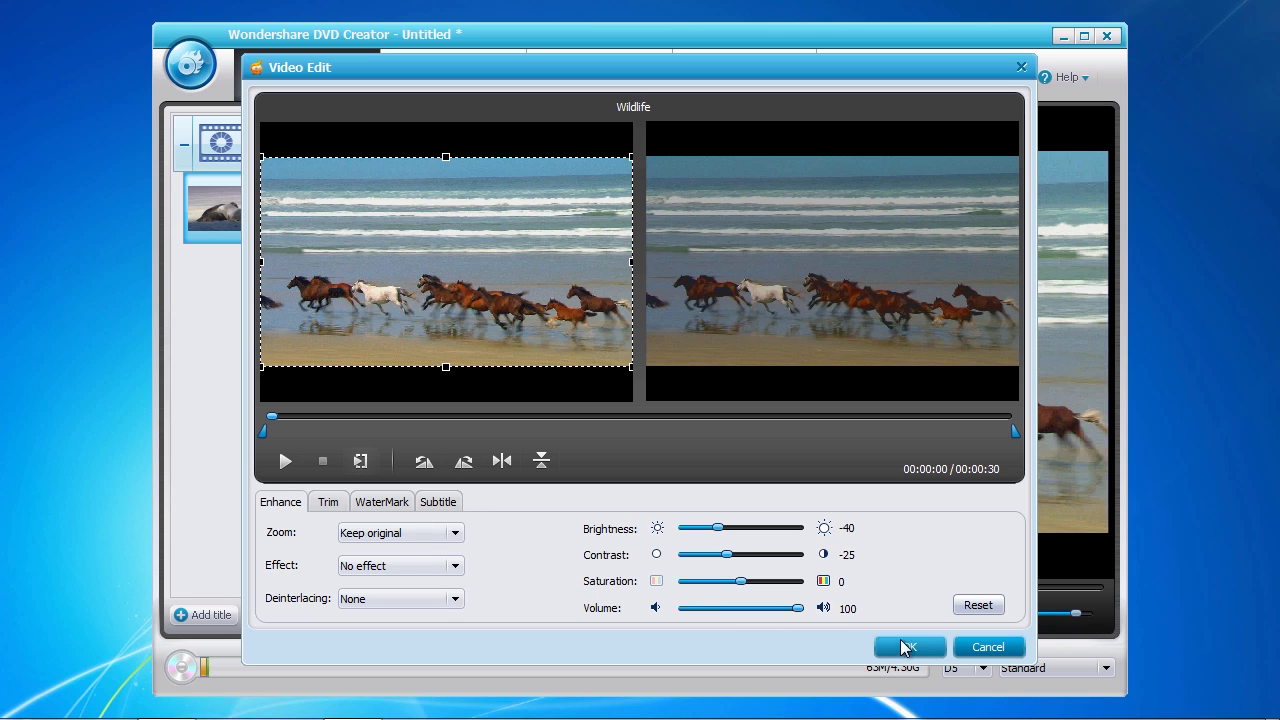
pyautogui.click(908, 646)
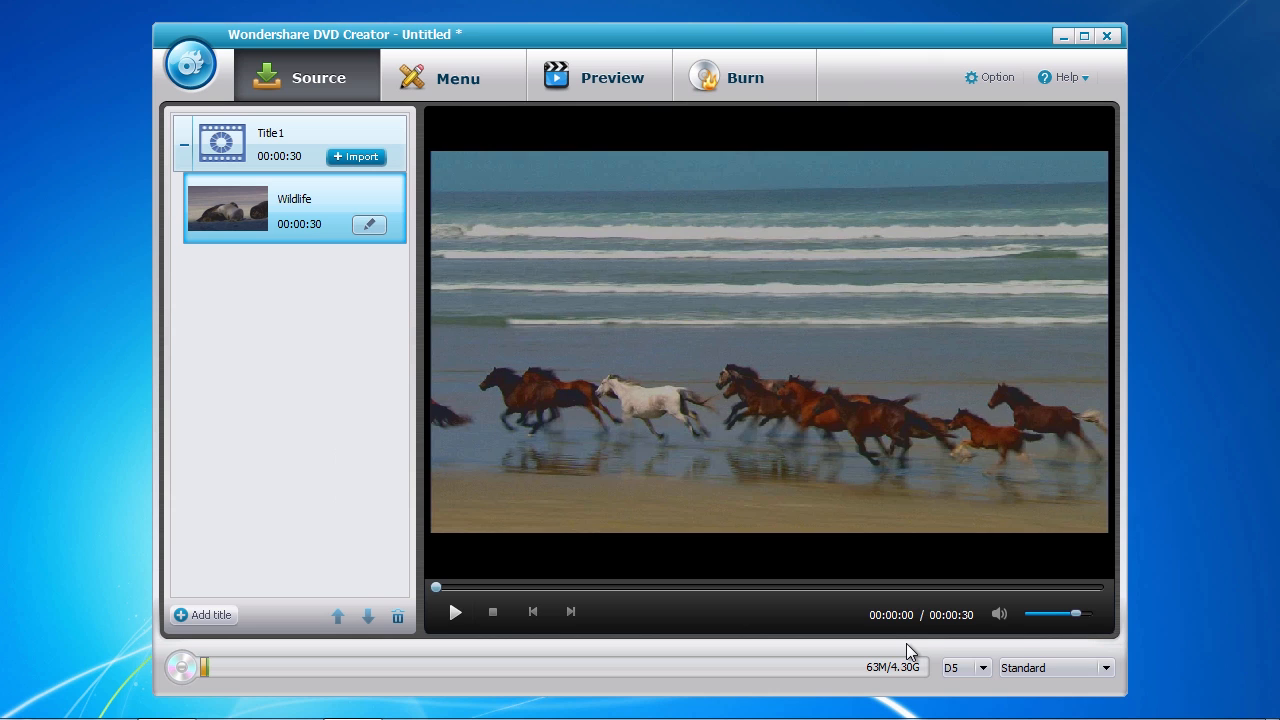
pyautogui.moveTo(628, 352)
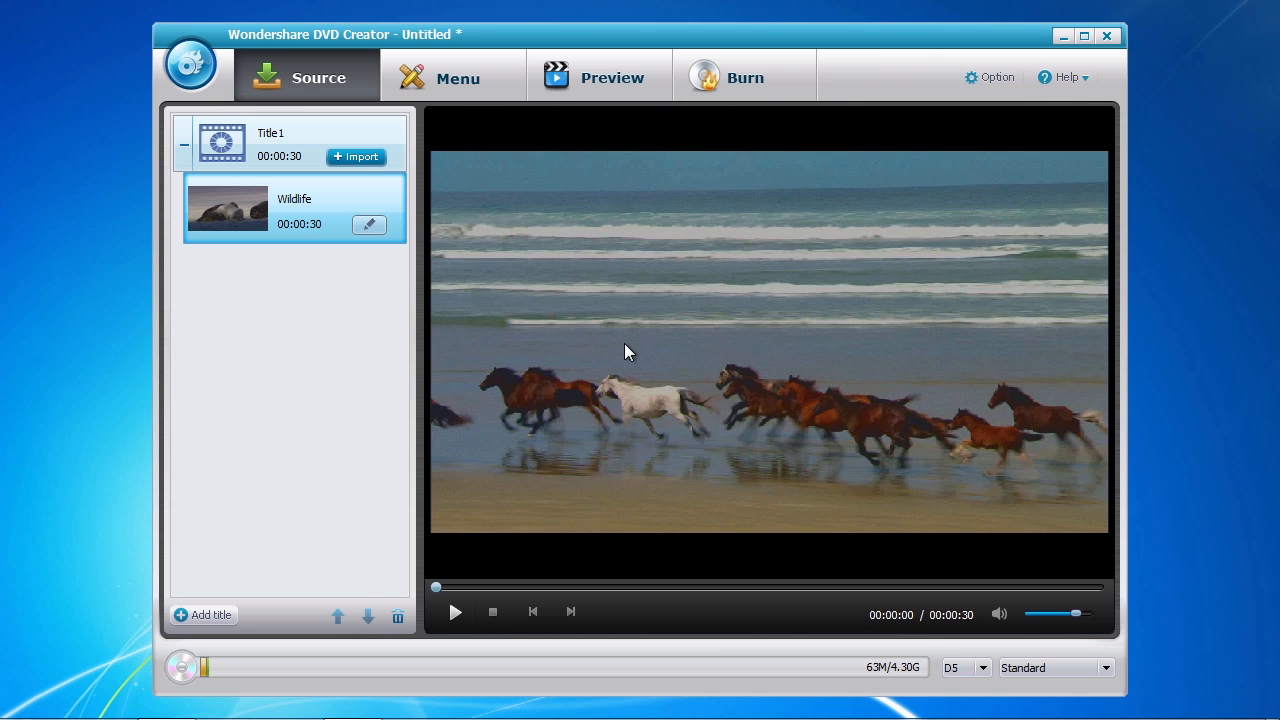
pyautogui.moveTo(454, 132)
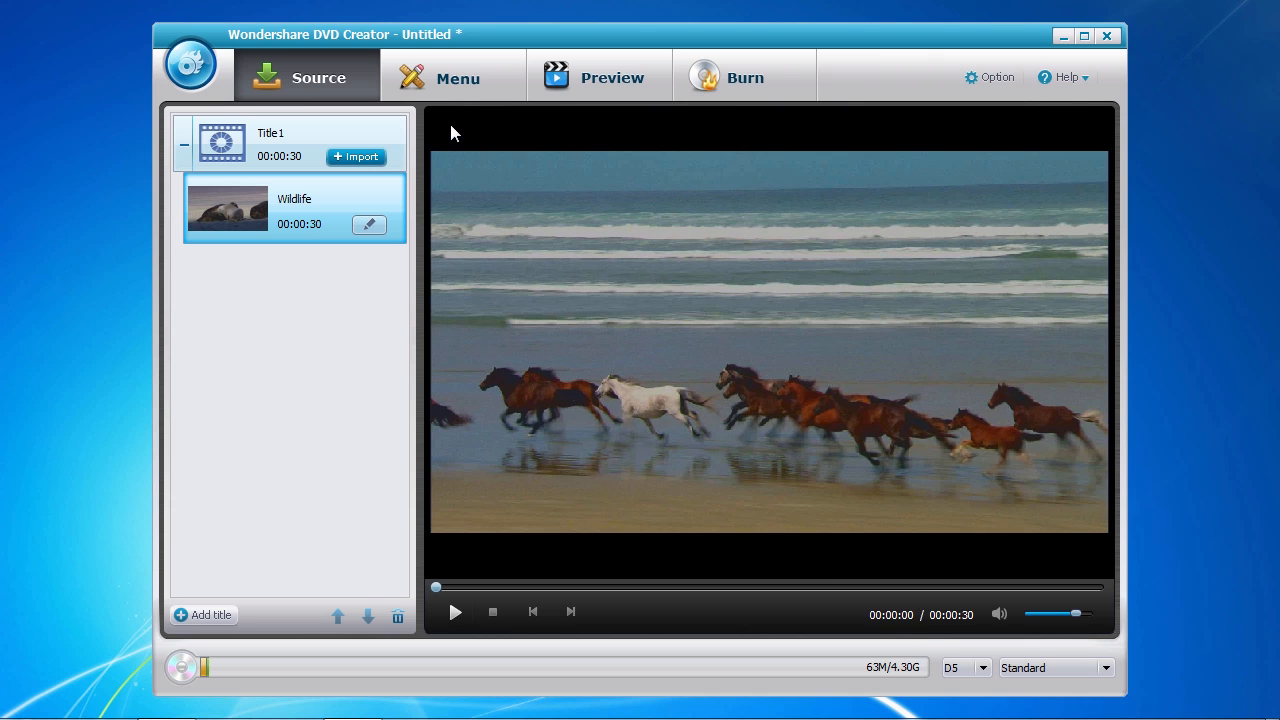
pyautogui.click(457, 78)
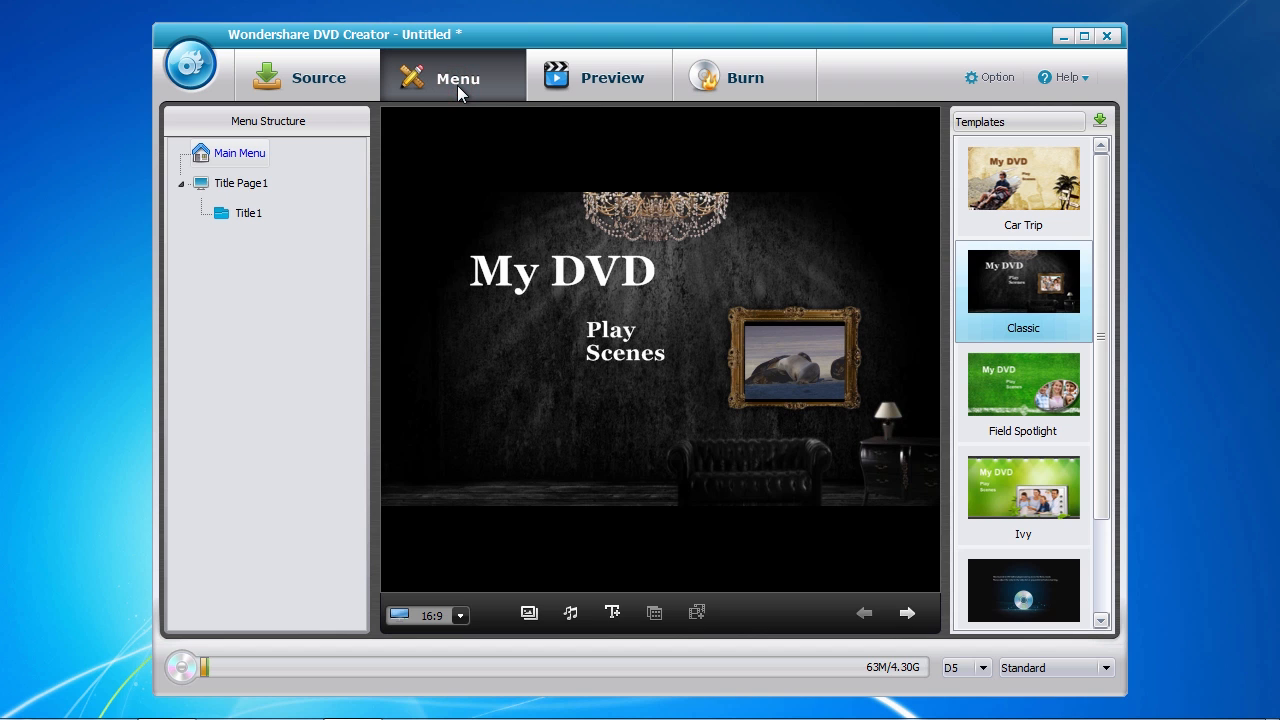
# Try the Car Trip and Ivy templates, keep Classic, and show Title1's scene page.
pyautogui.click(1023, 178)
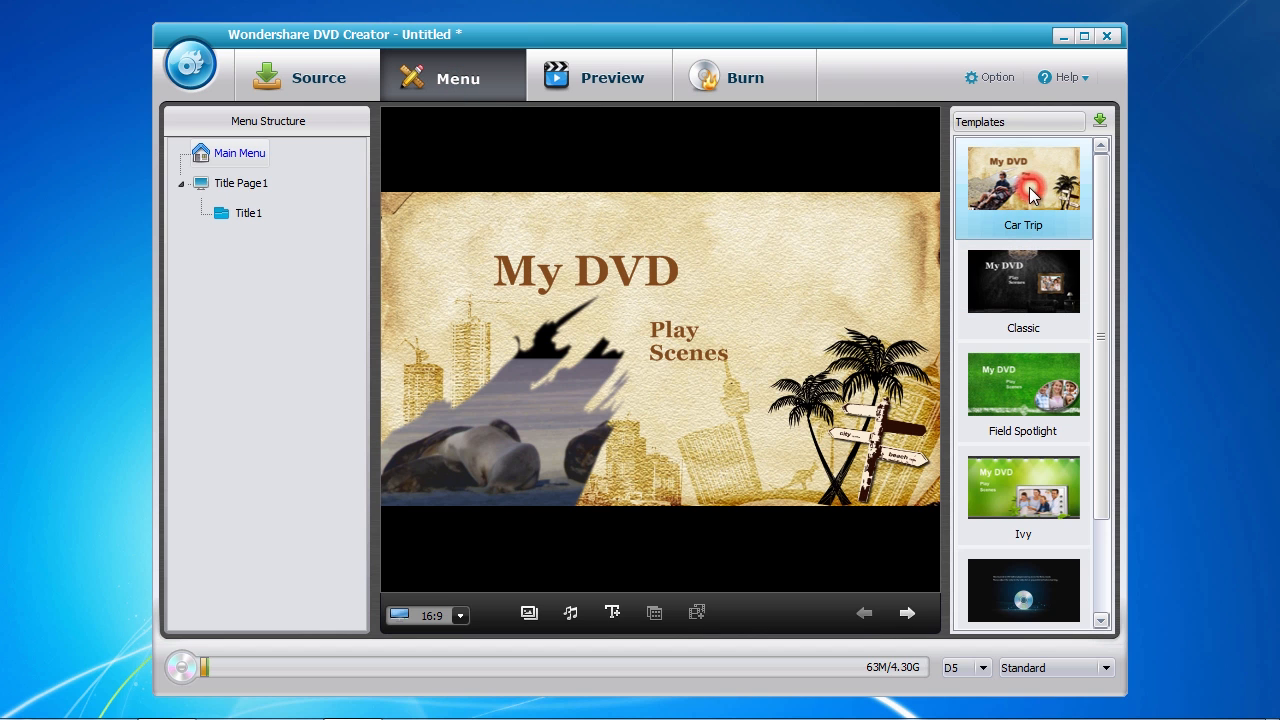
pyautogui.click(1023, 488)
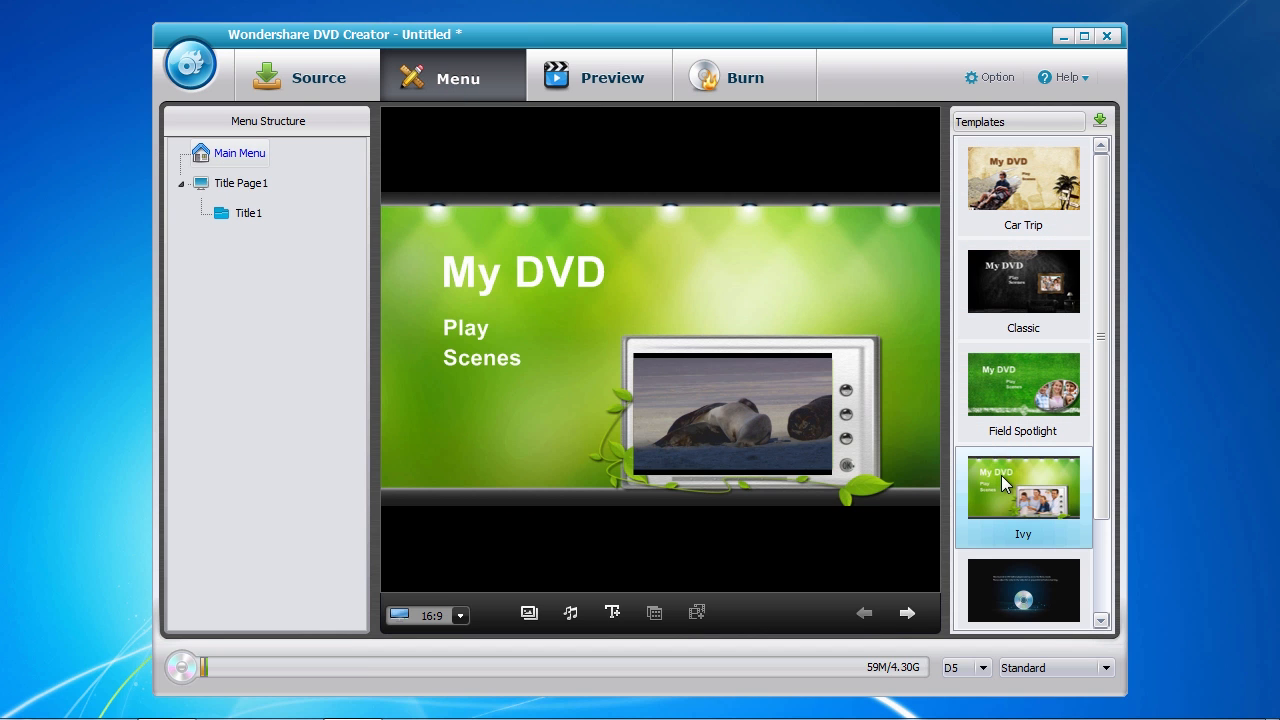
pyautogui.moveTo(1099, 140)
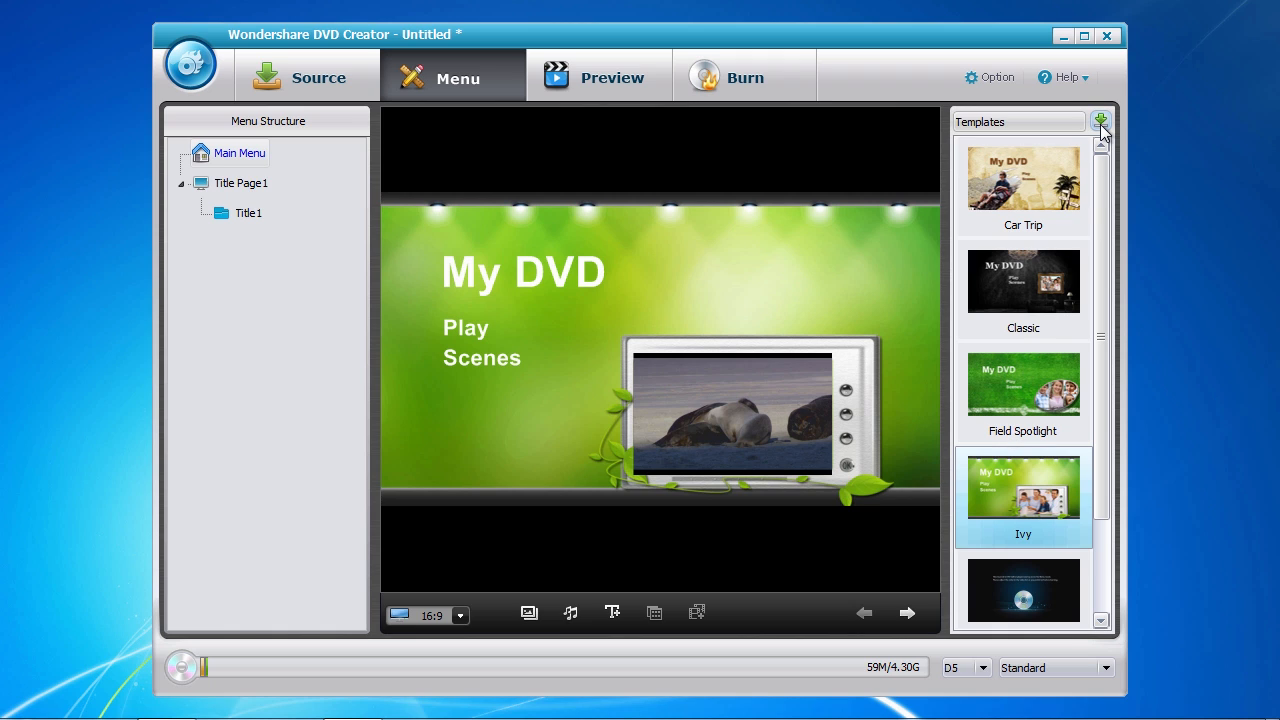
pyautogui.moveTo(1064, 186)
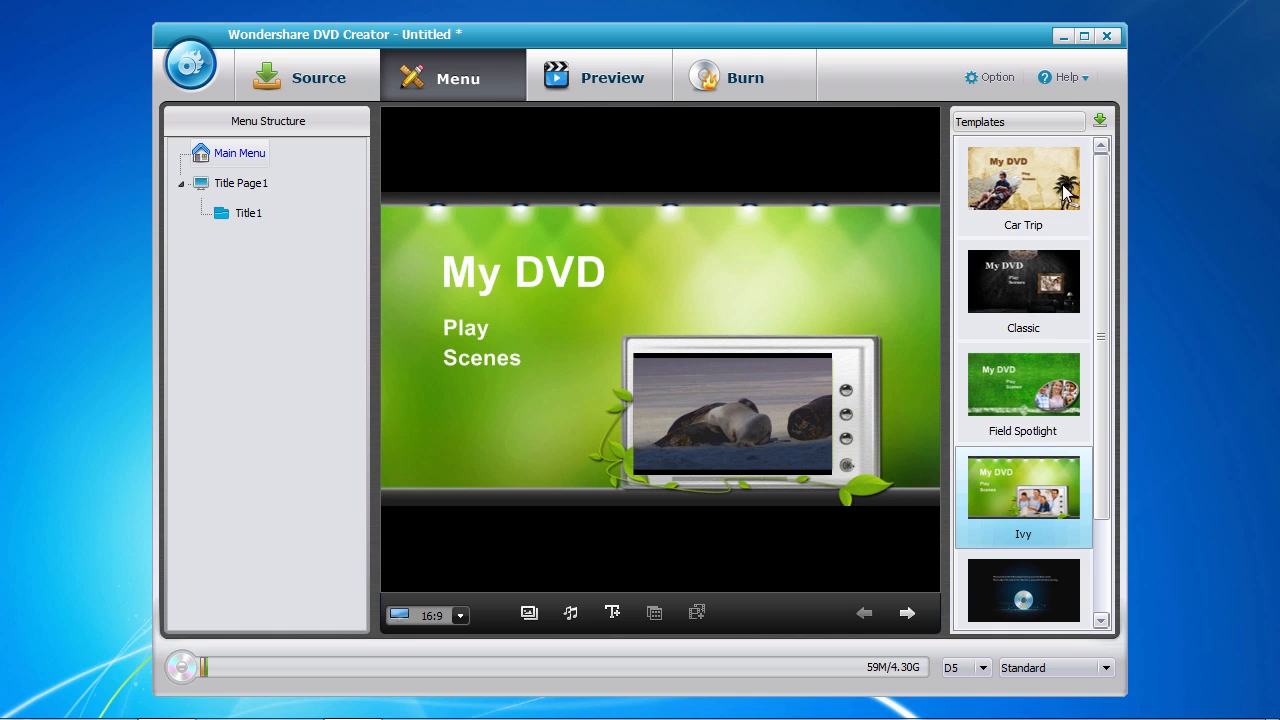
pyautogui.click(1023, 281)
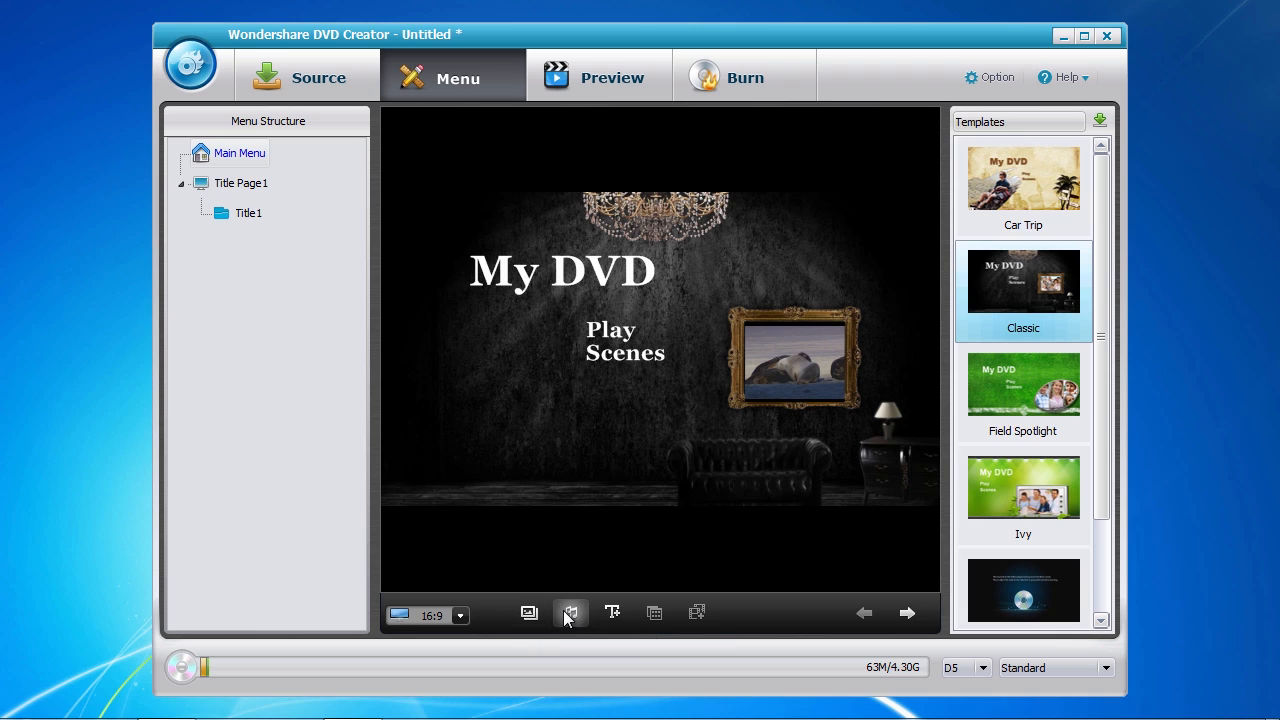
pyautogui.moveTo(612, 613)
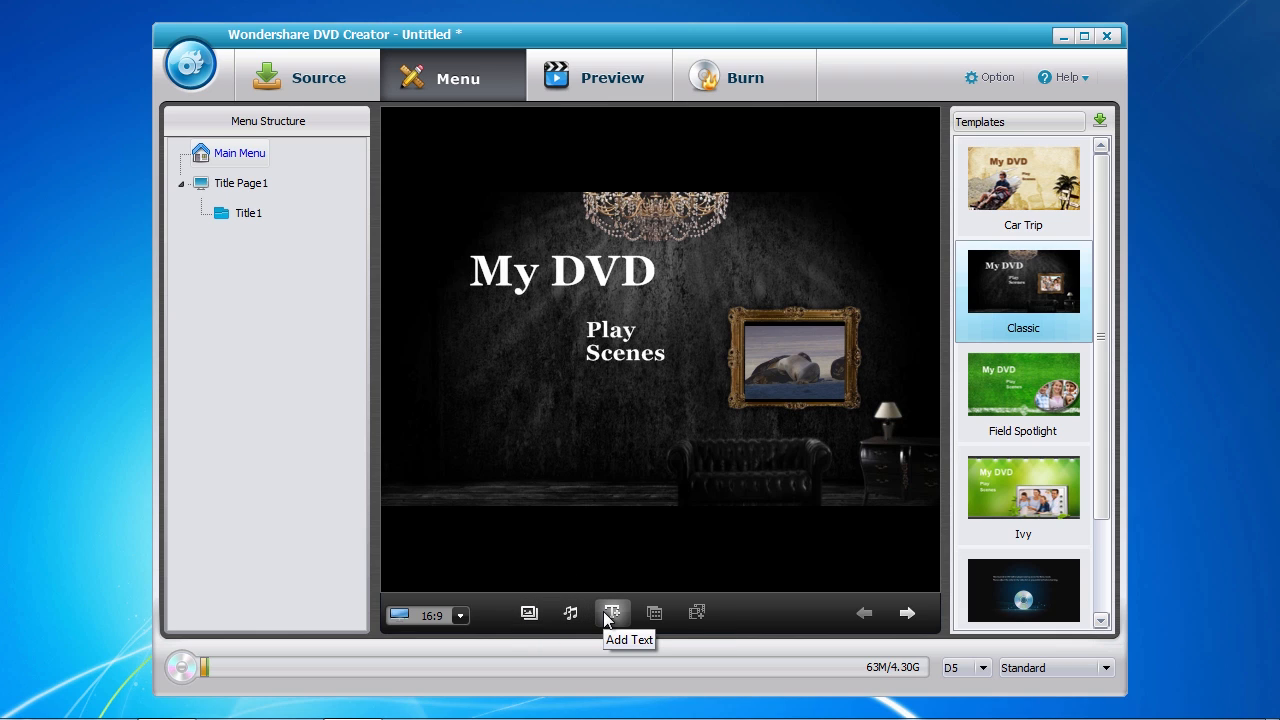
pyautogui.moveTo(386, 420)
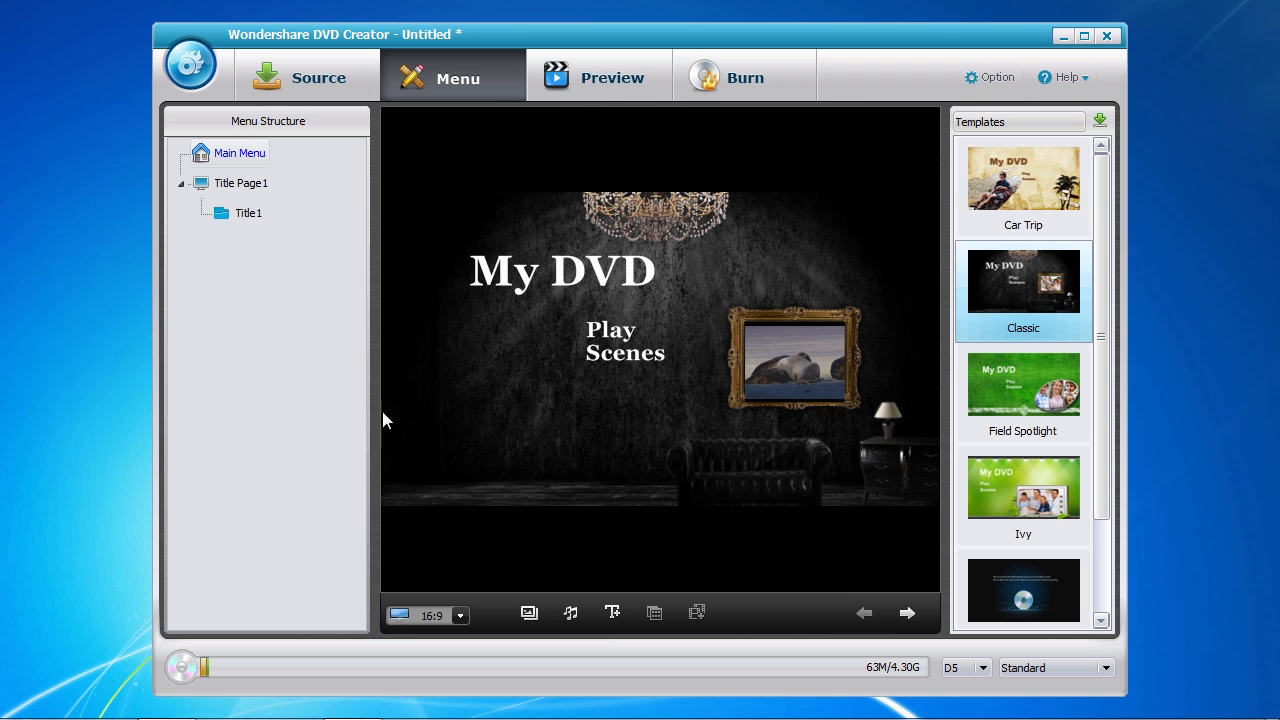
pyautogui.click(240, 183)
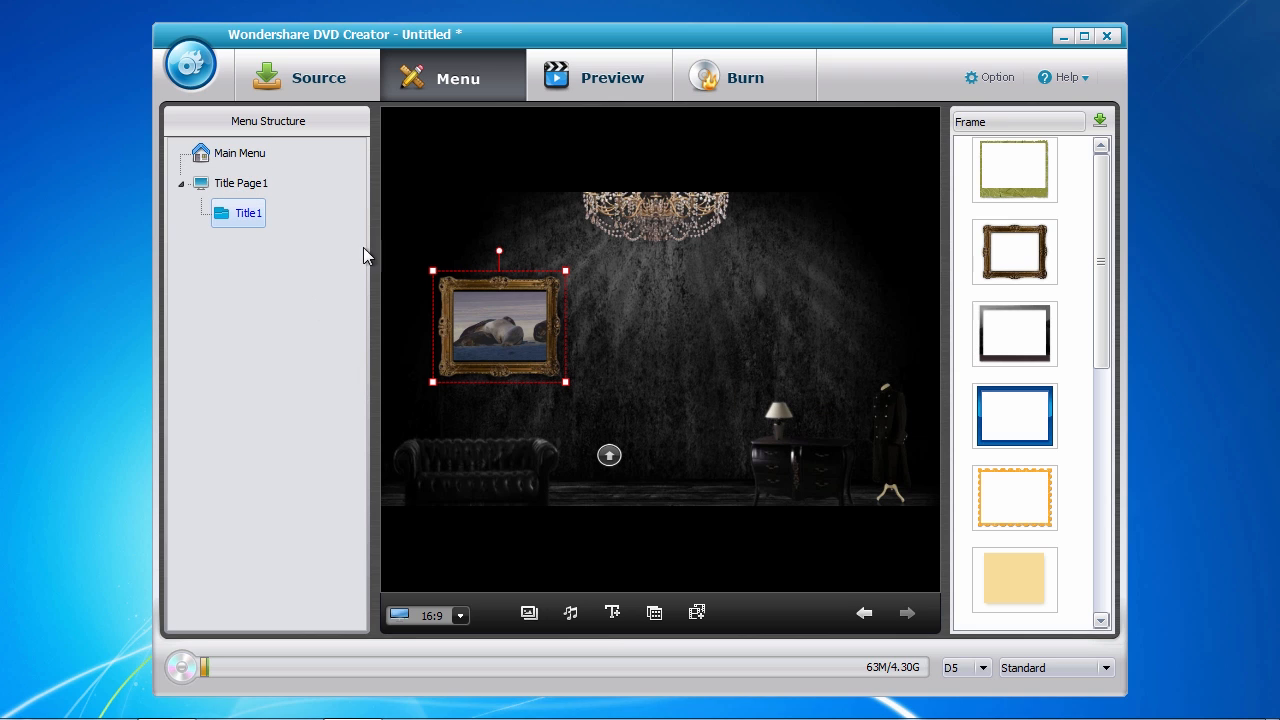
pyautogui.moveTo(696, 613)
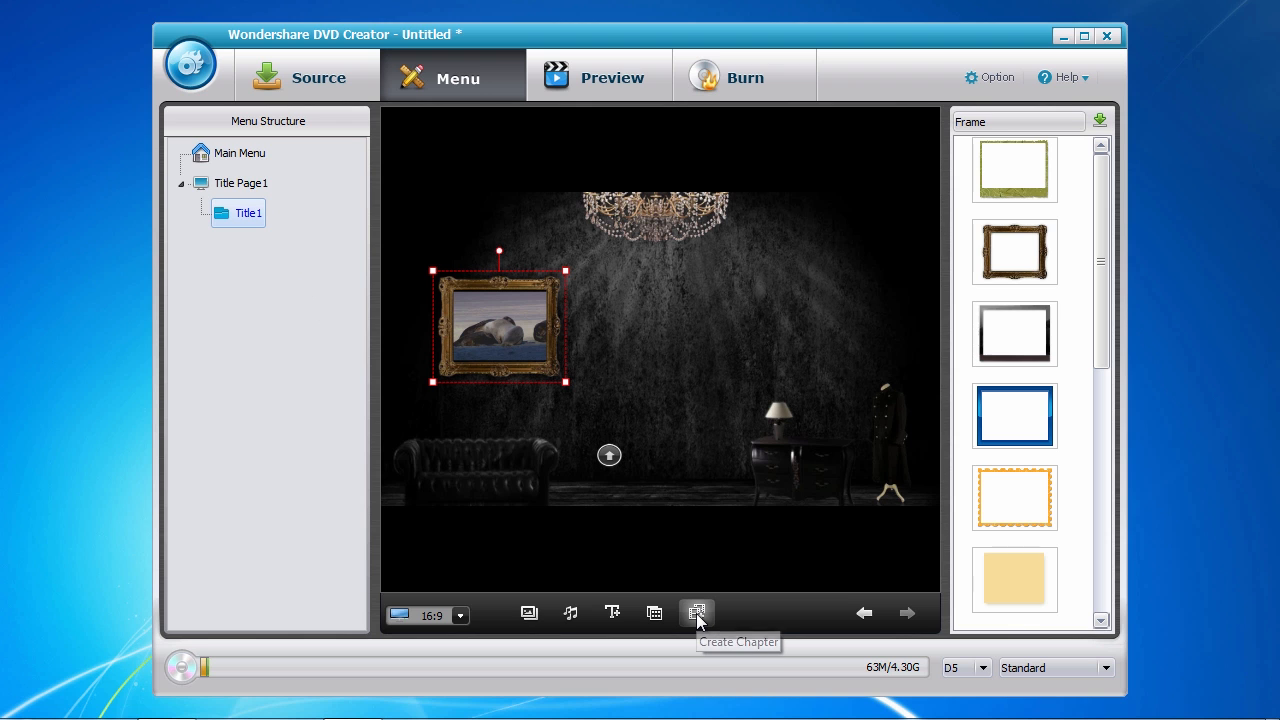
# Insert chapter points in the video, including one at 16 seconds, and delete the extra Chapter4.
pyautogui.click(696, 612)
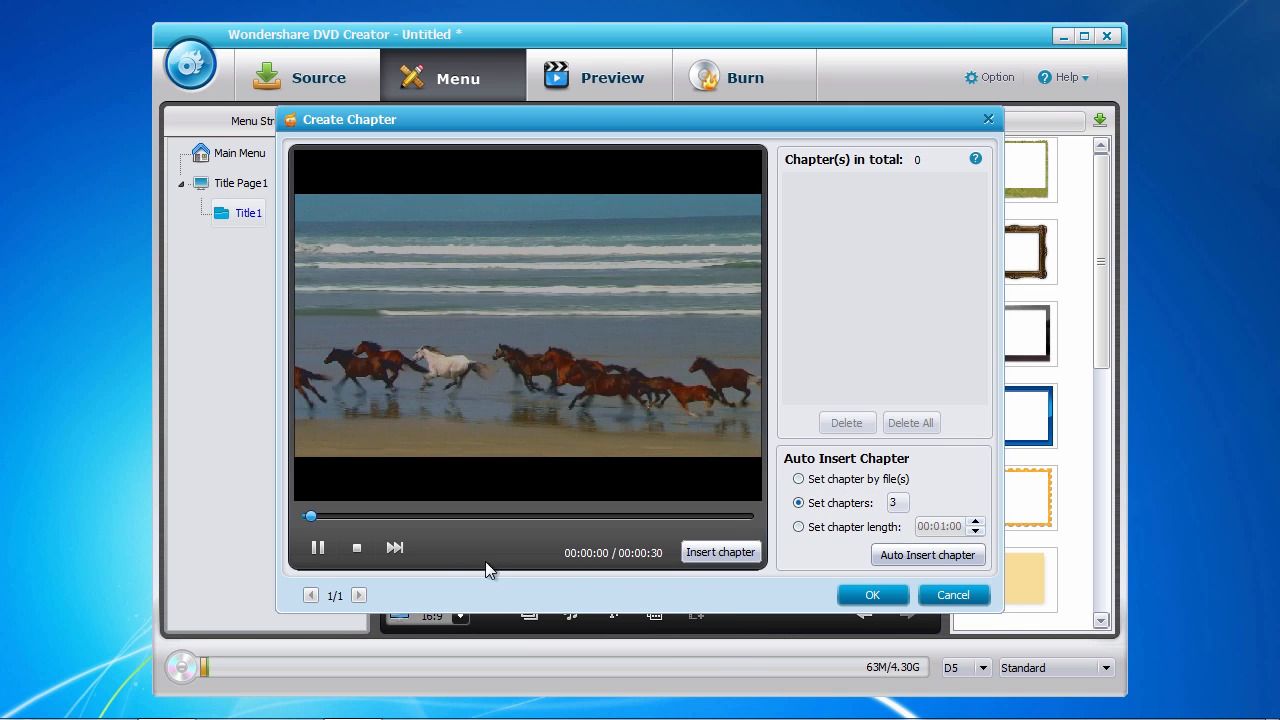
pyautogui.click(317, 548)
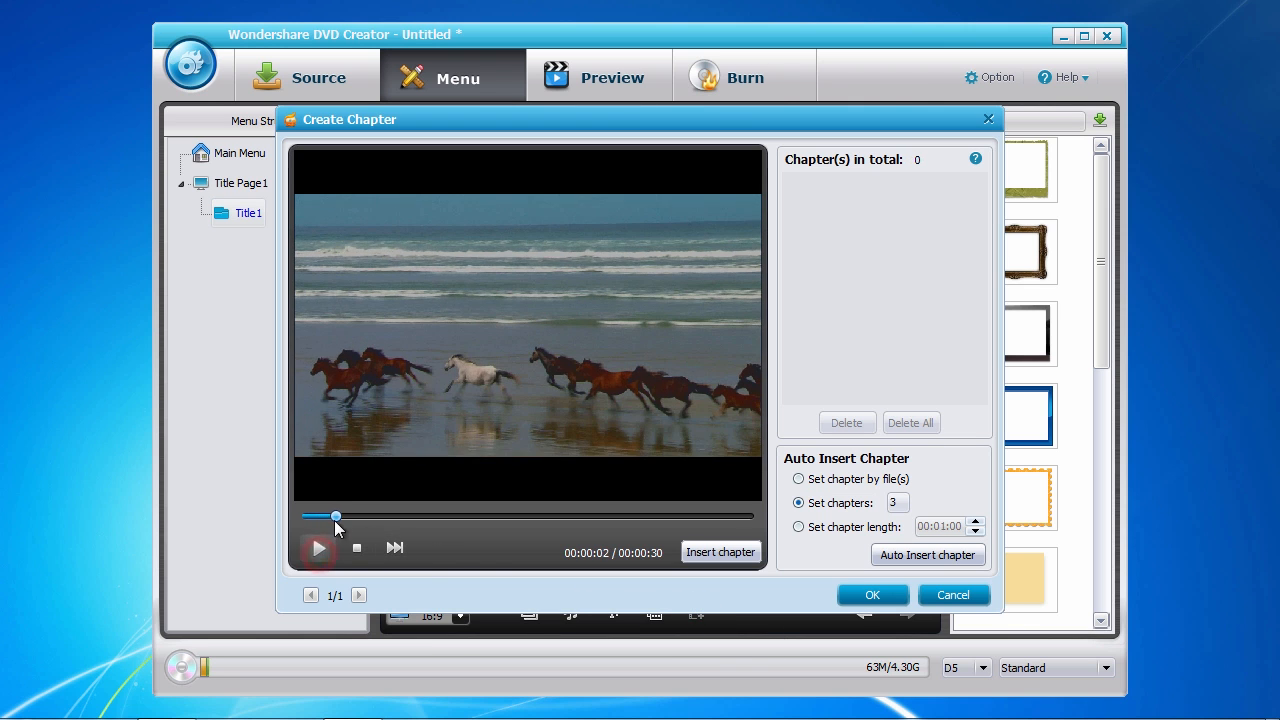
pyautogui.click(721, 552)
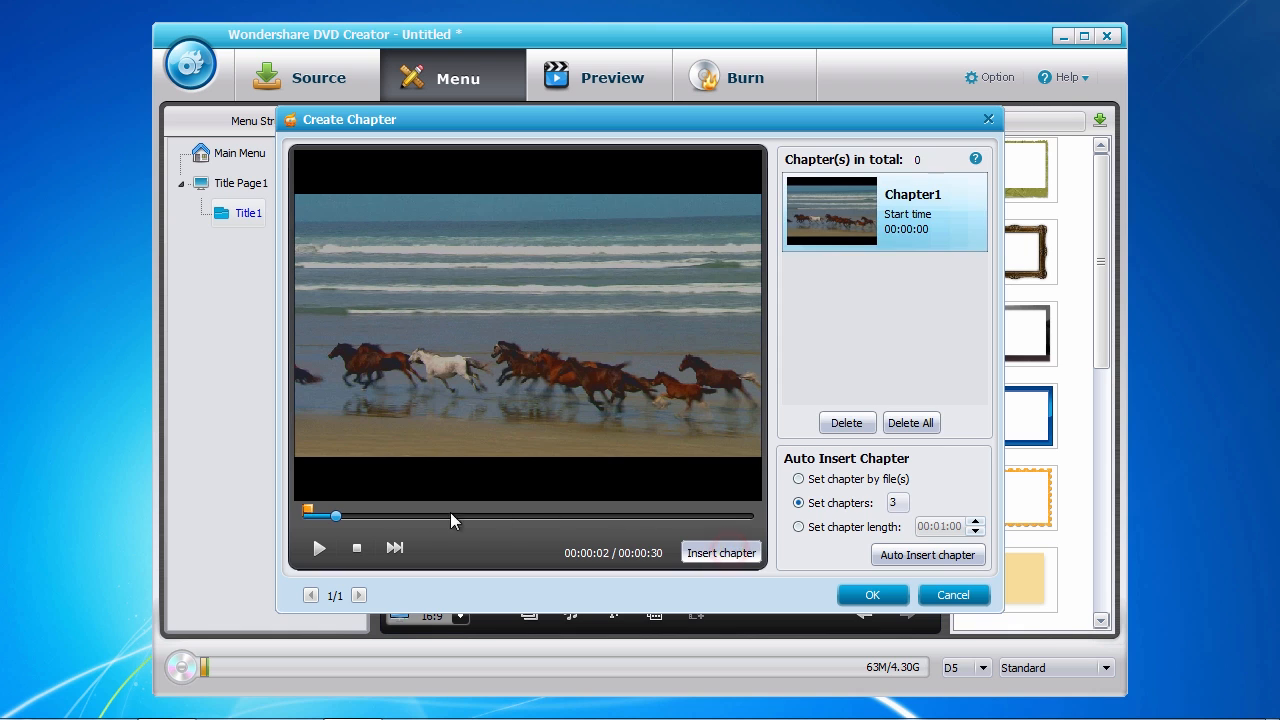
pyautogui.click(721, 552)
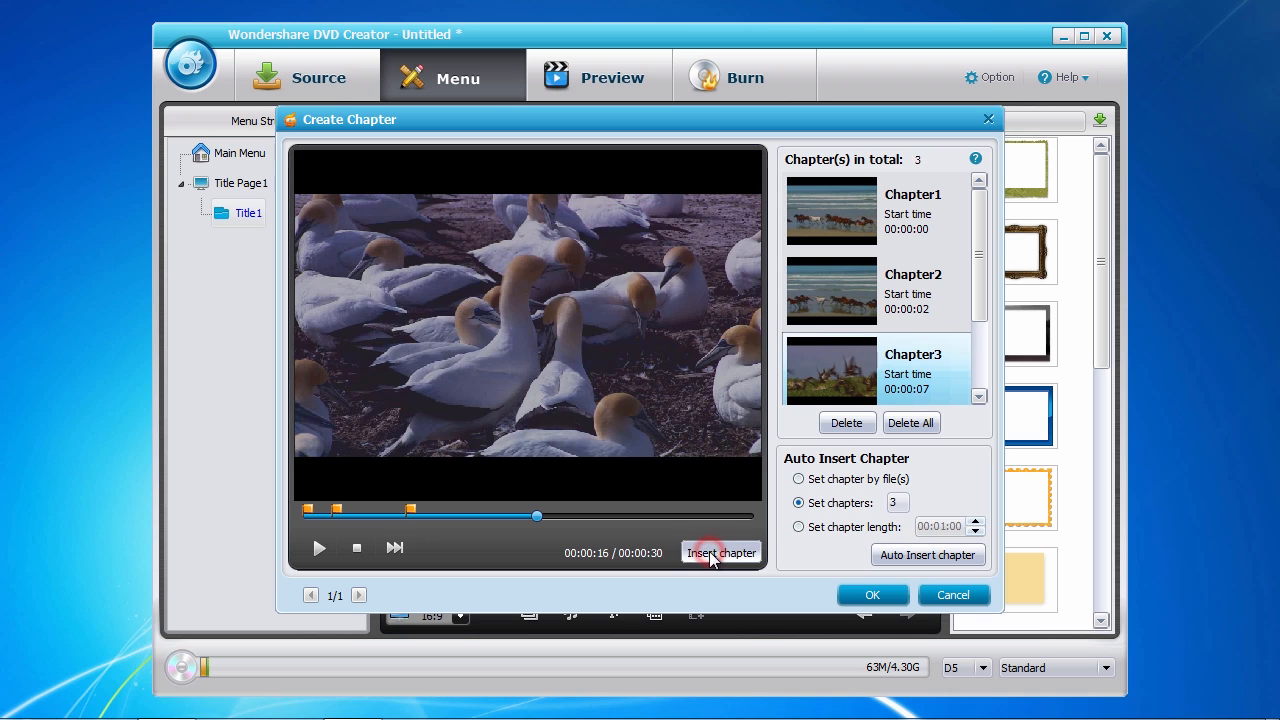
pyautogui.click(721, 552)
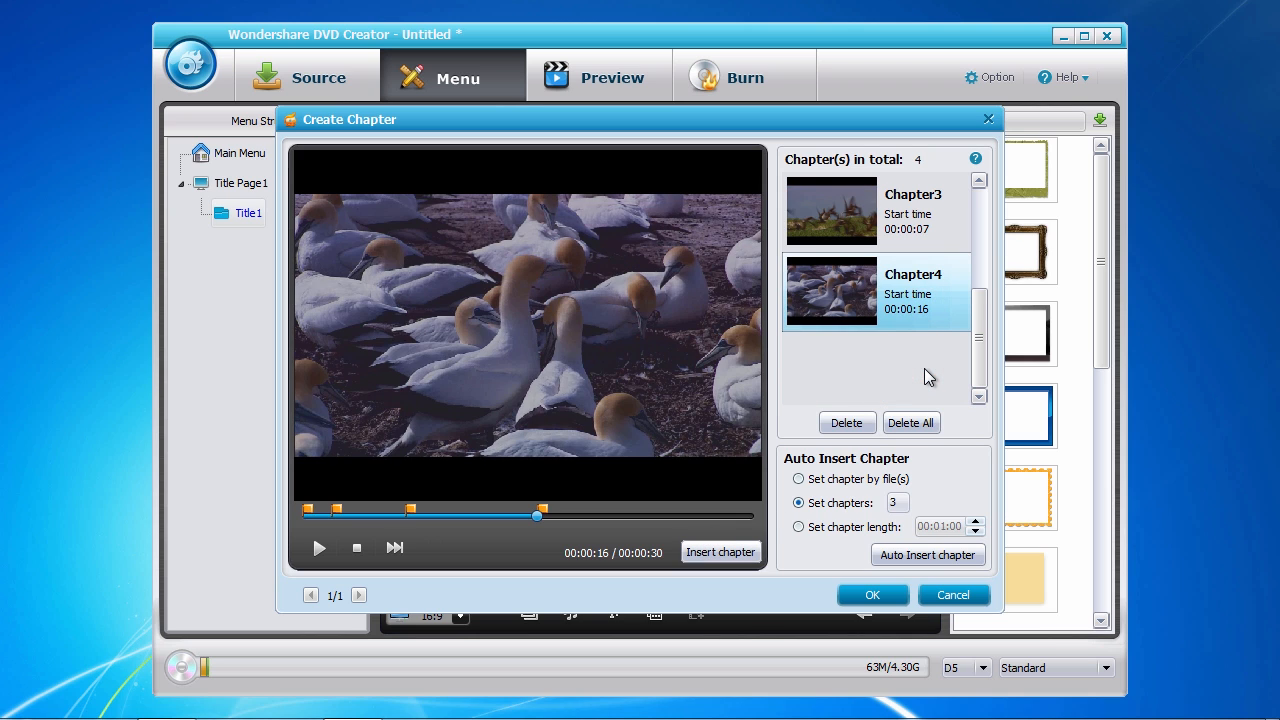
pyautogui.click(847, 423)
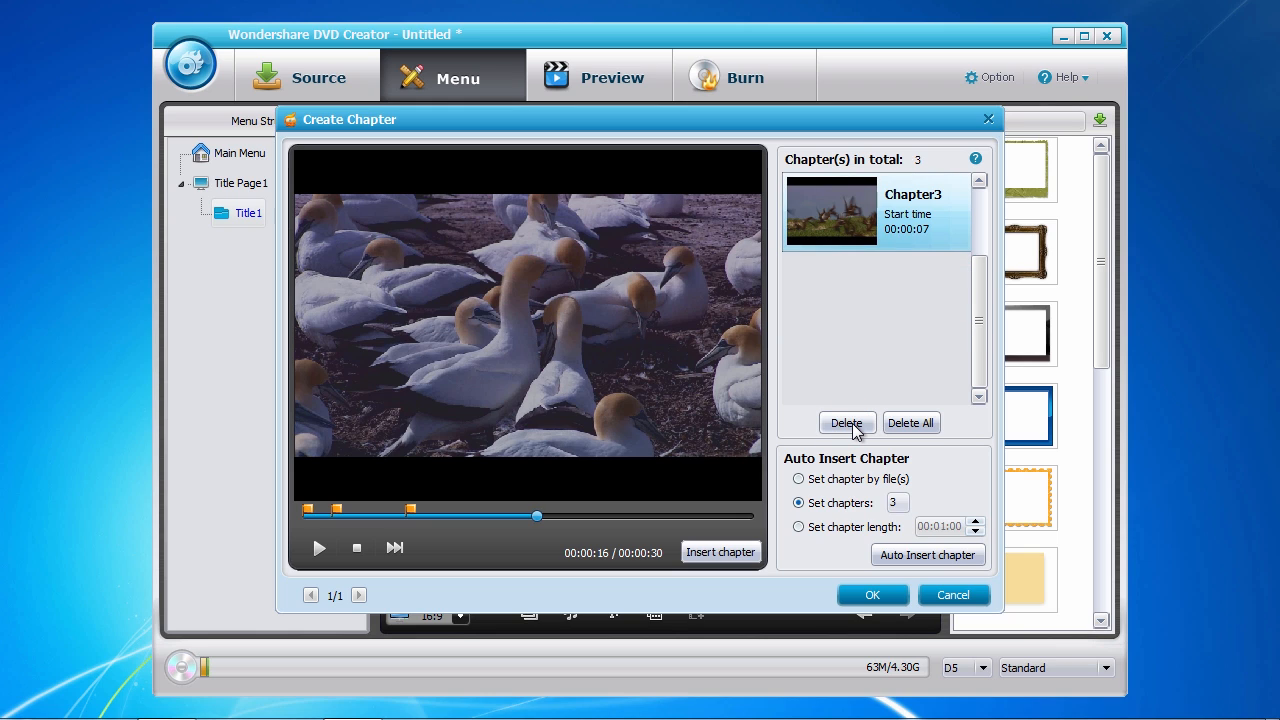
pyautogui.moveTo(873, 595)
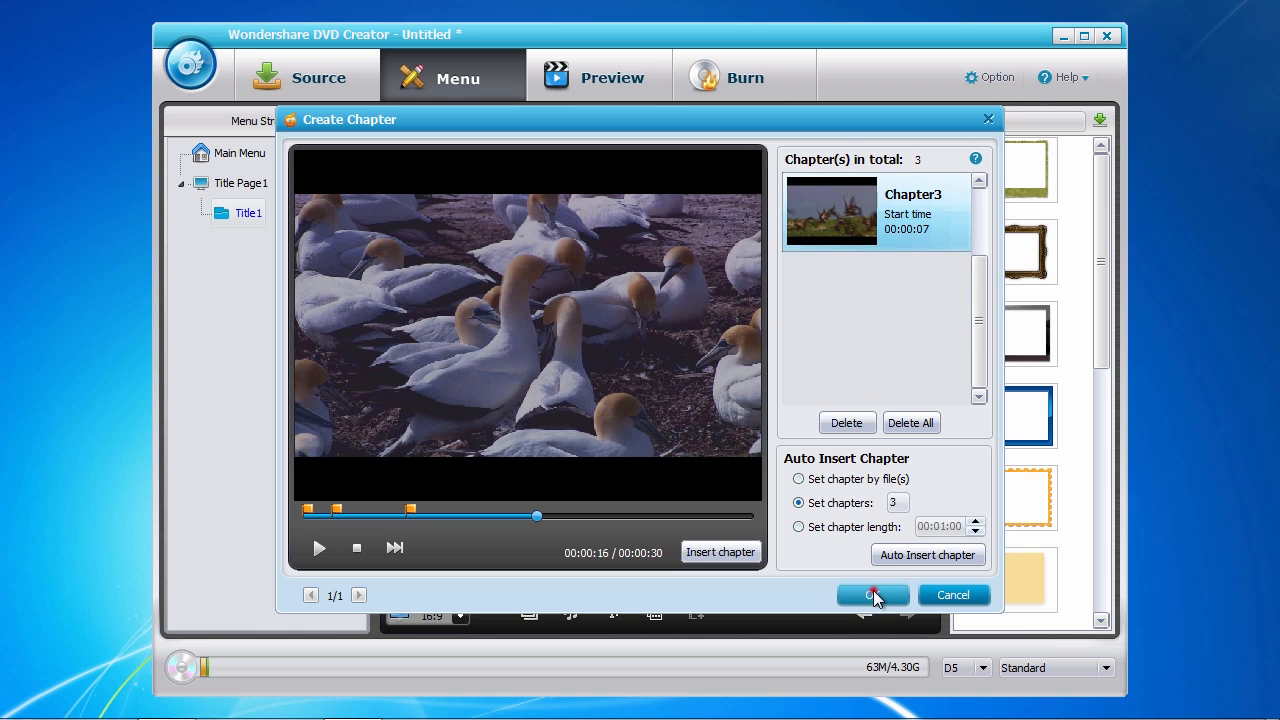
pyautogui.click(872, 595)
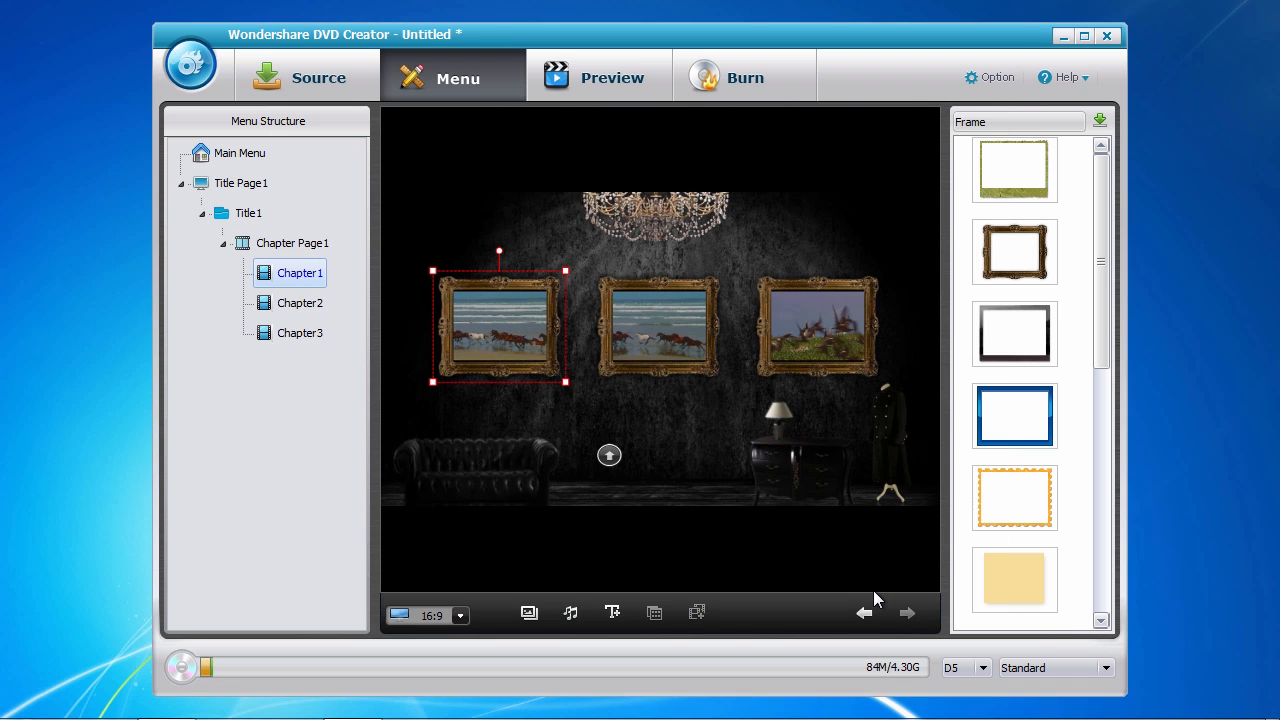
pyautogui.moveTo(650, 422)
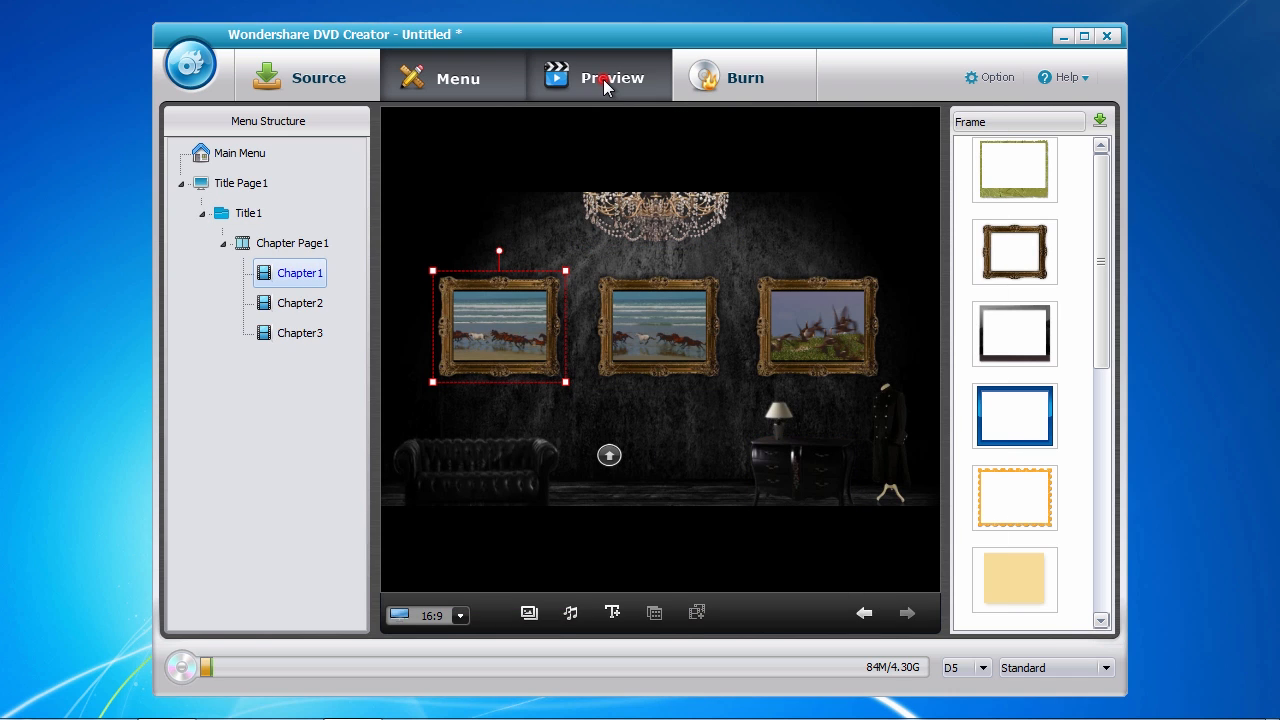
# Preview the horse footage, then return to the Classic 'My DVD' main menu.
pyautogui.click(611, 78)
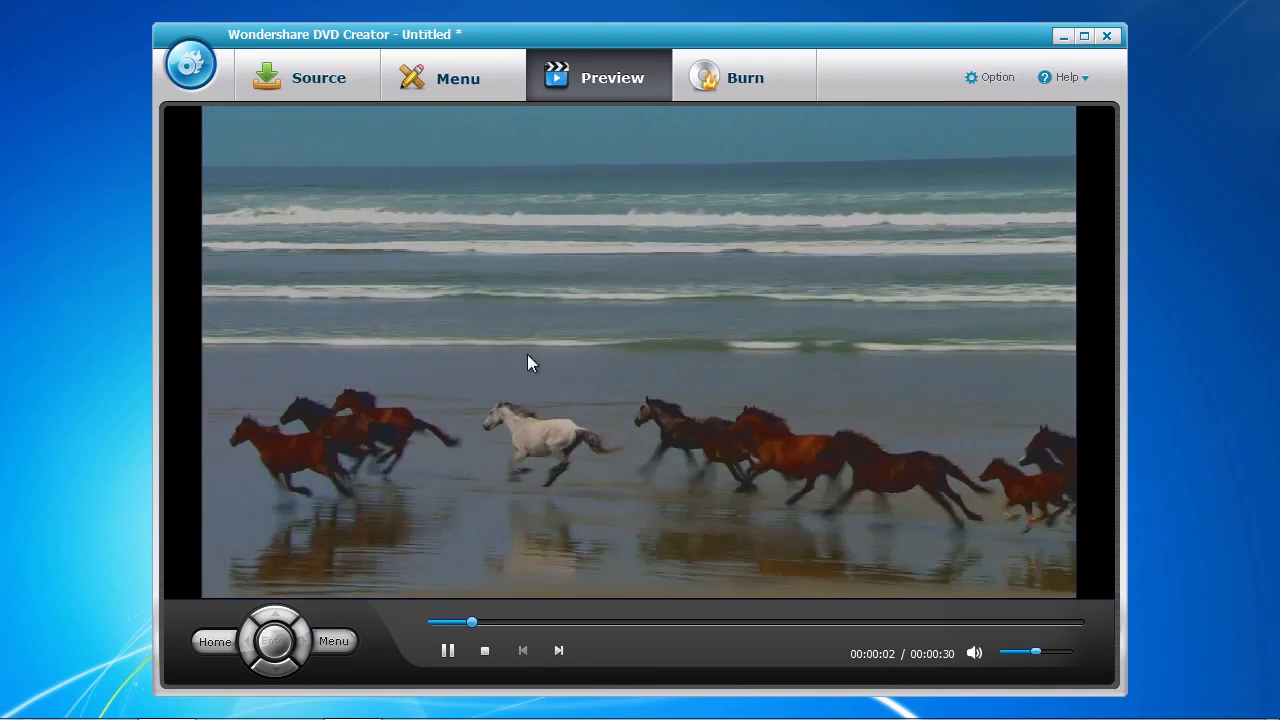
pyautogui.click(333, 642)
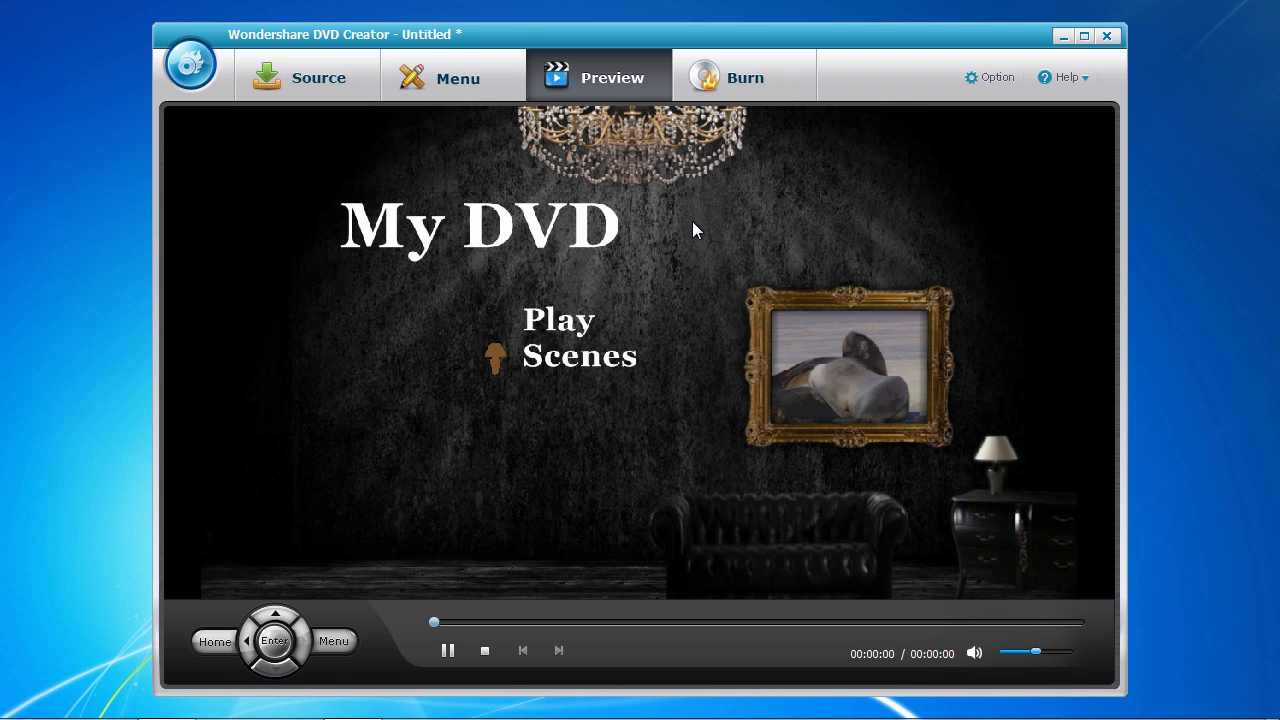
pyautogui.click(745, 77)
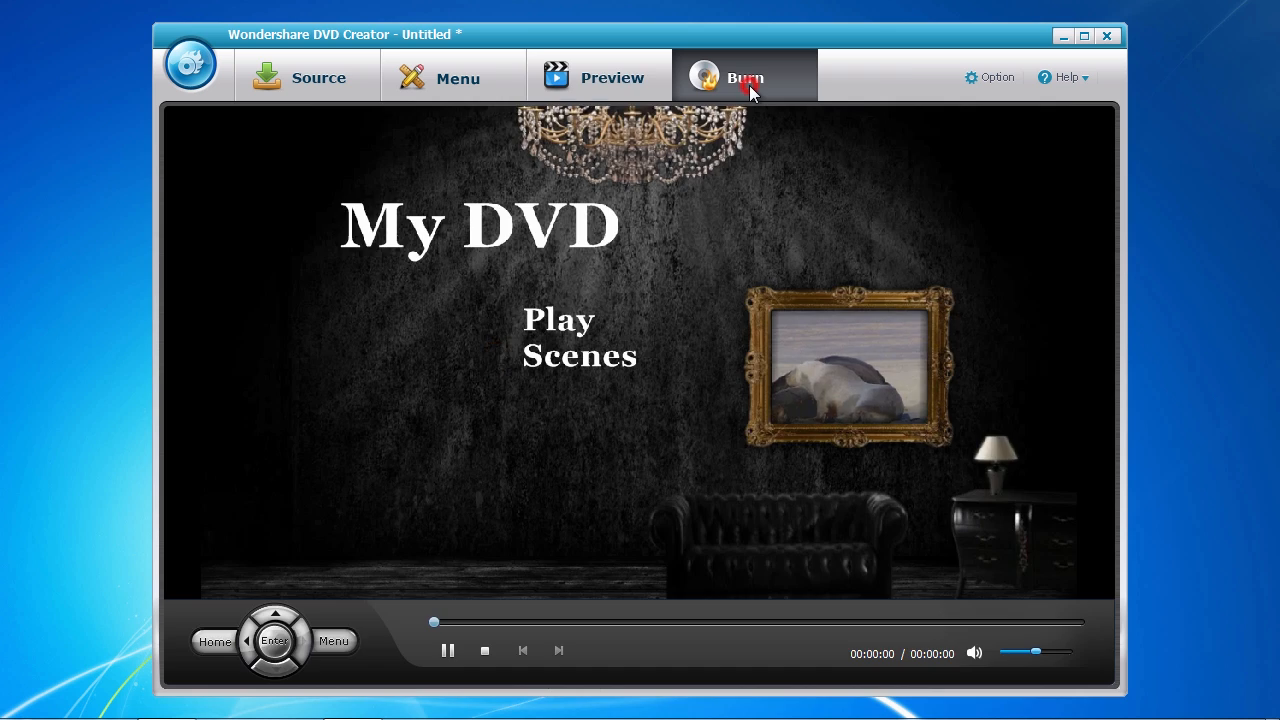
# Burn to disc on the VMware drive without an ISO copy, labelled My Wildlife.
pyautogui.click(744, 77)
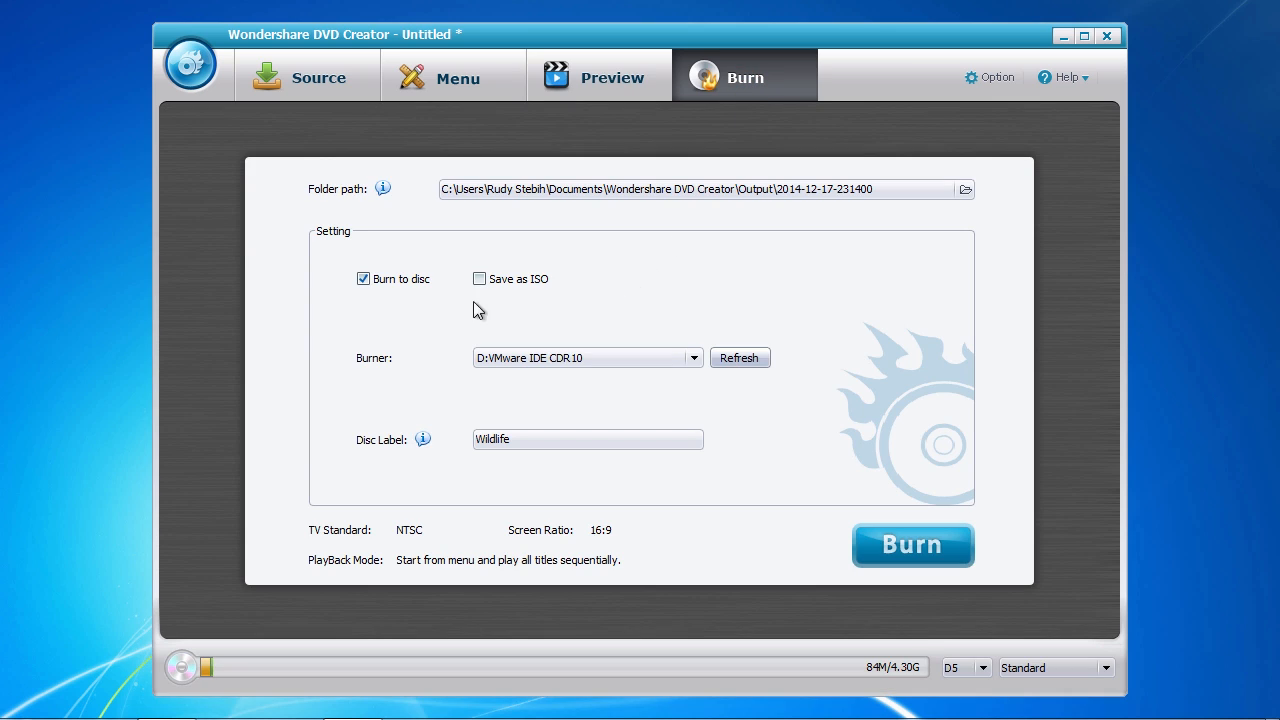
pyautogui.click(479, 279)
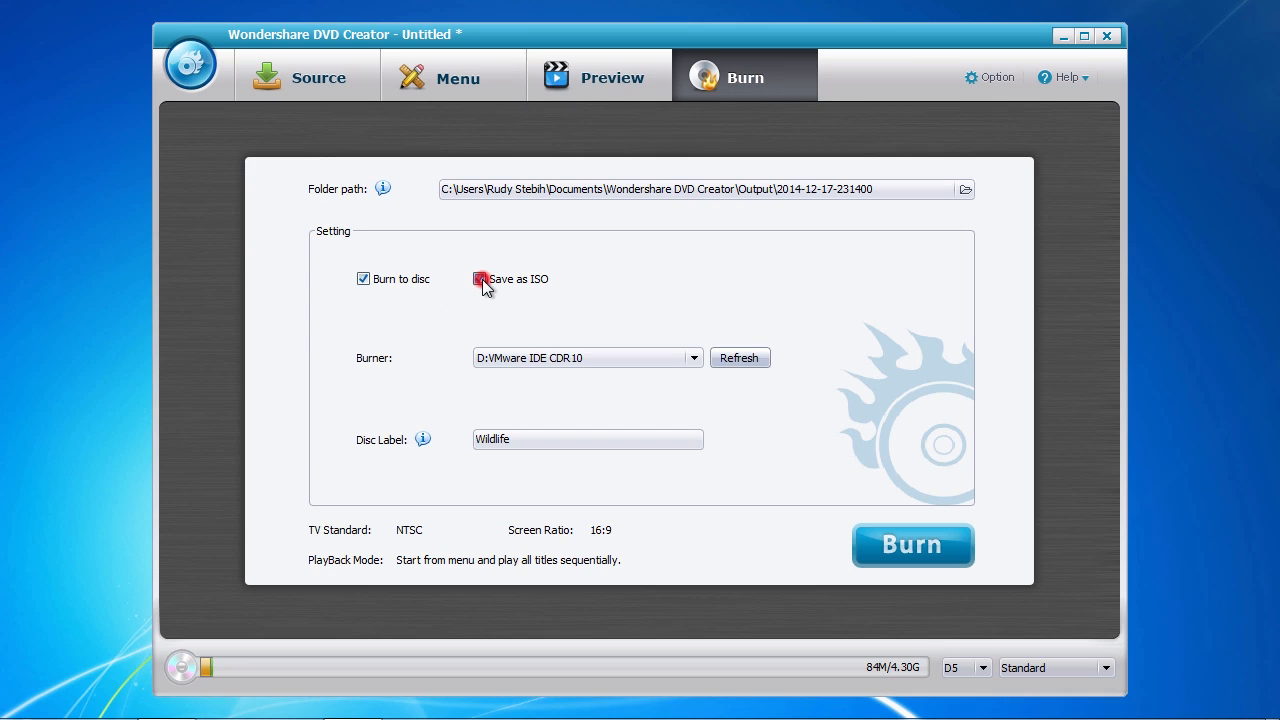
pyautogui.click(479, 279)
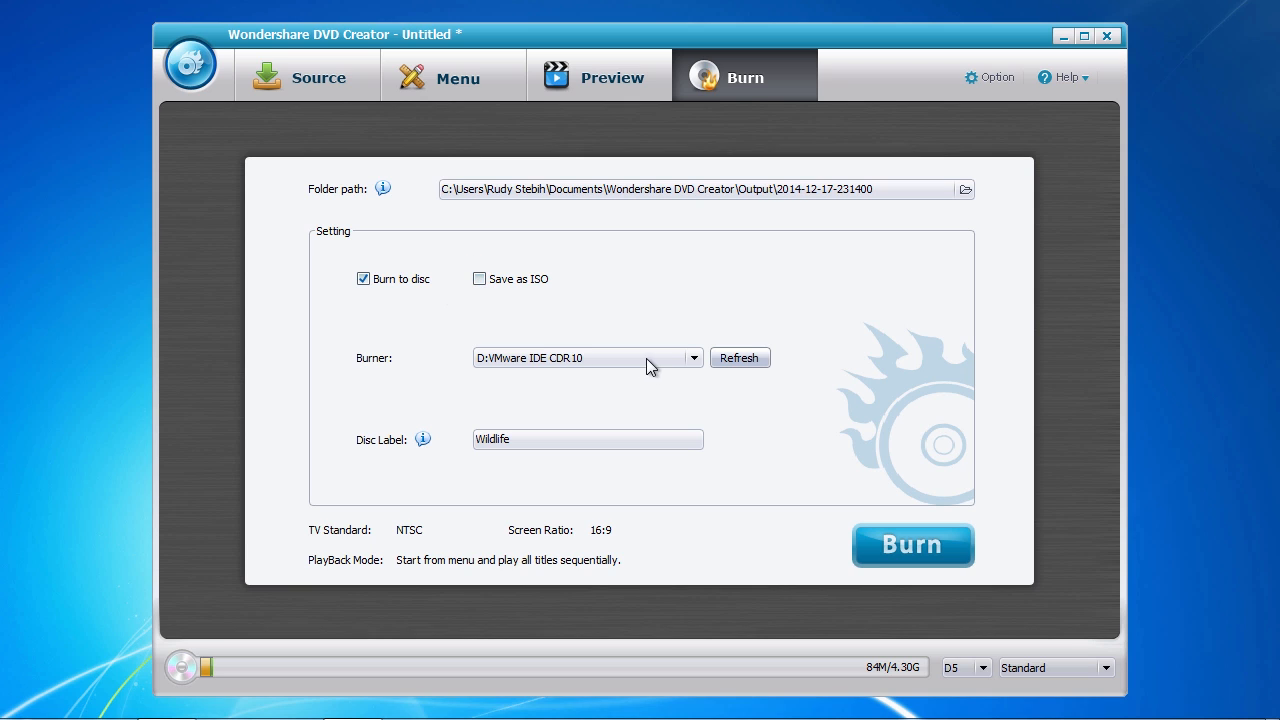
pyautogui.click(693, 357)
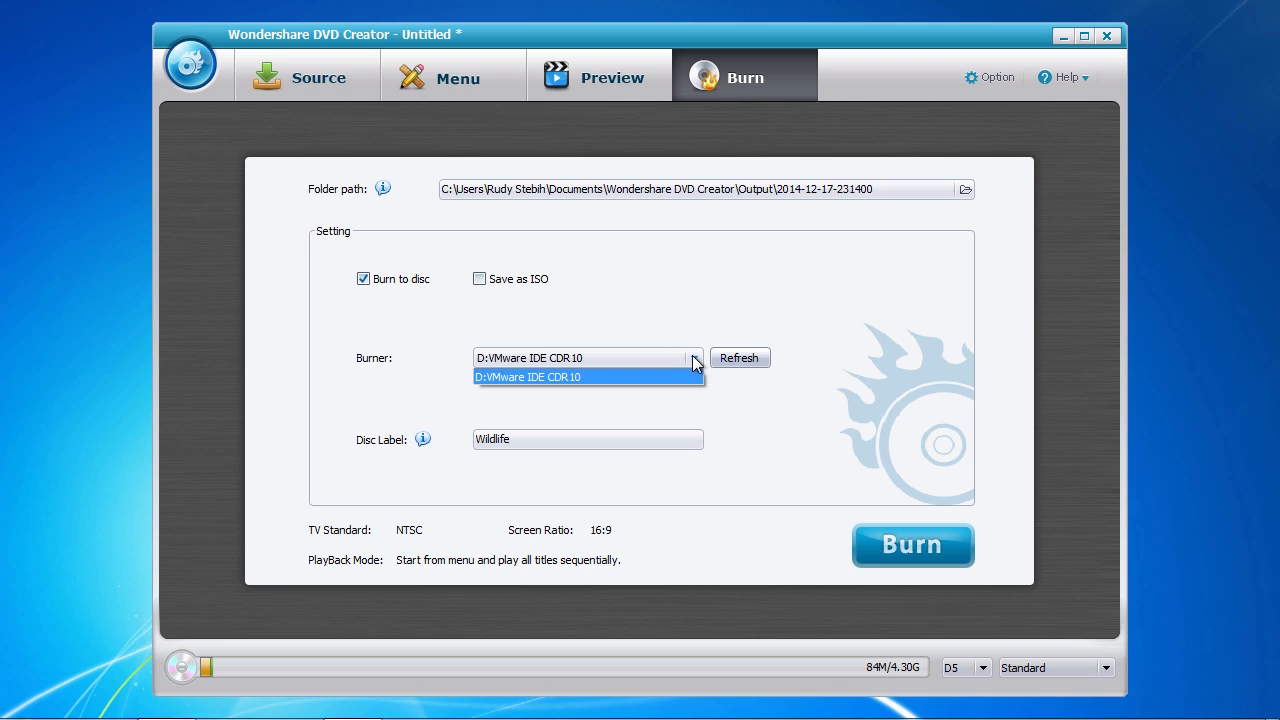
pyautogui.click(528, 440)
pyautogui.write('My ')
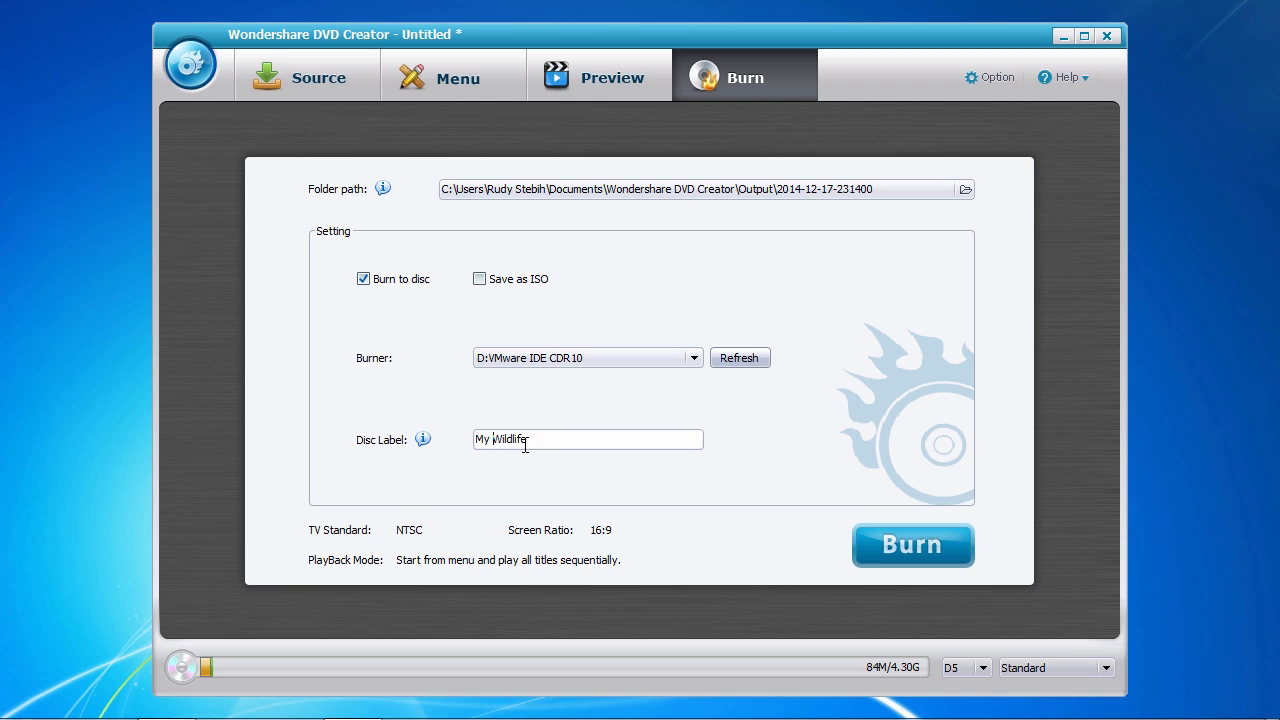
pyautogui.moveTo(888, 535)
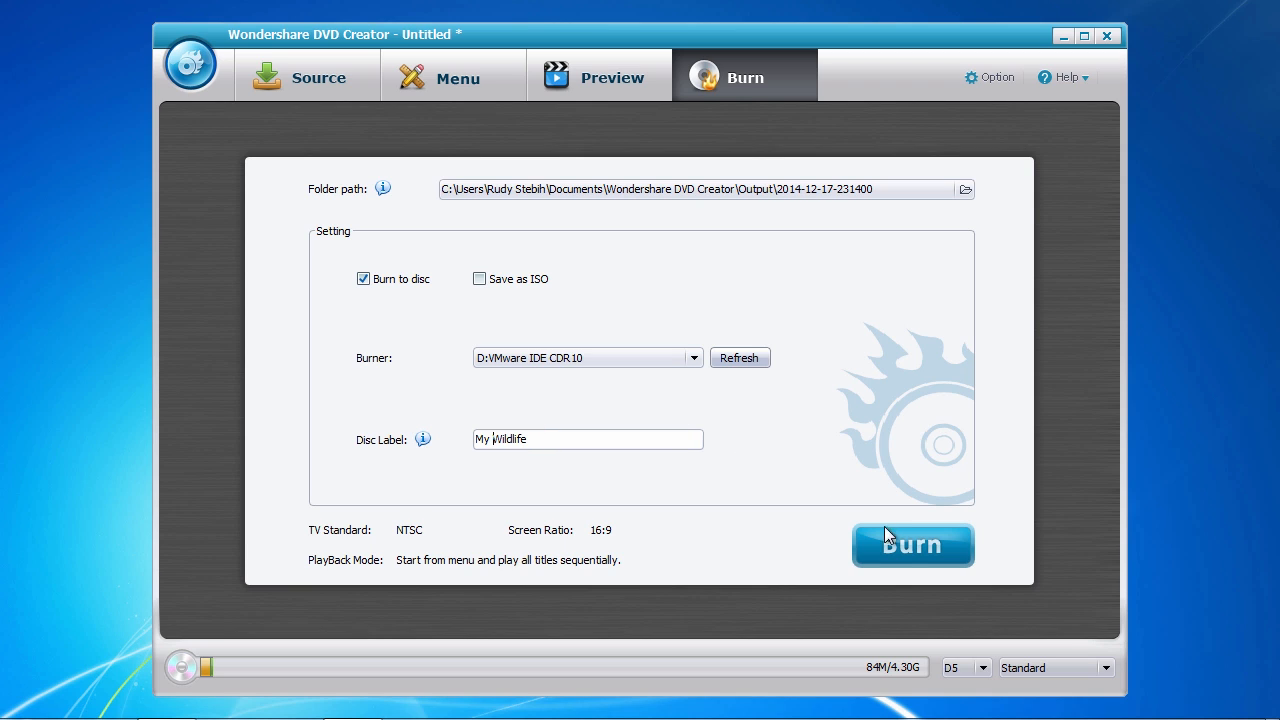
pyautogui.click(913, 545)
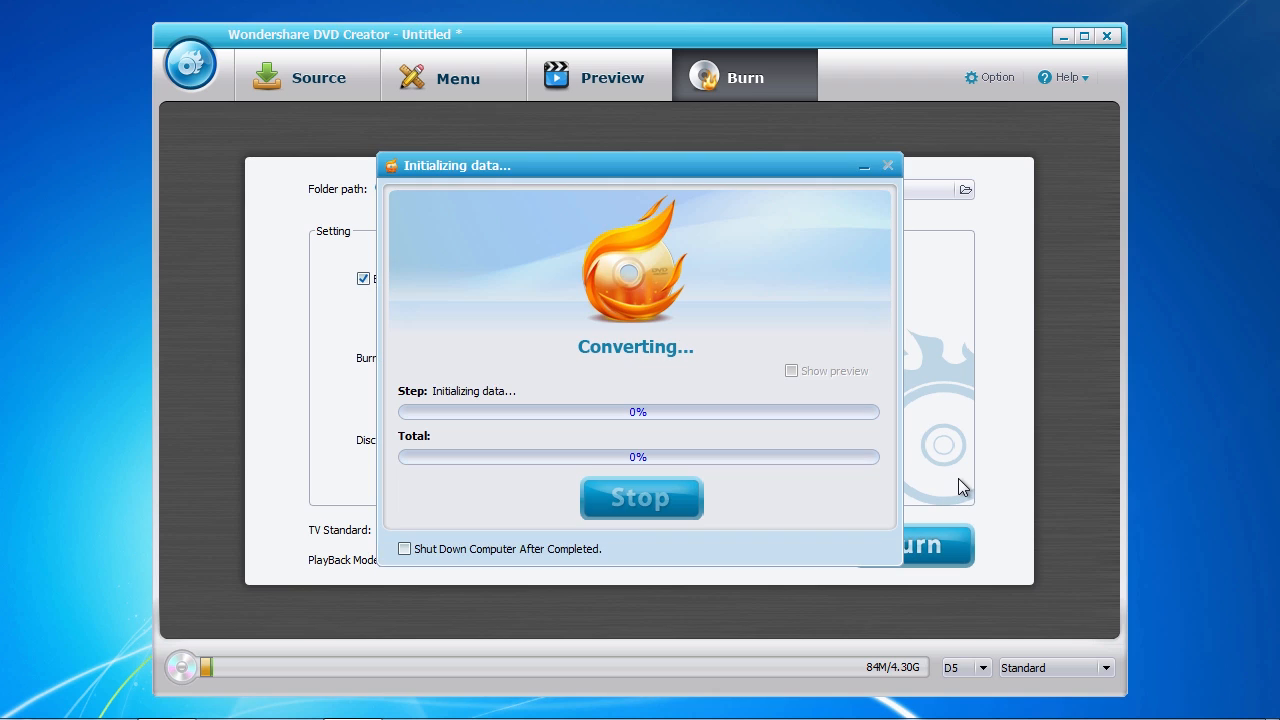
pyautogui.moveTo(1169, 480)
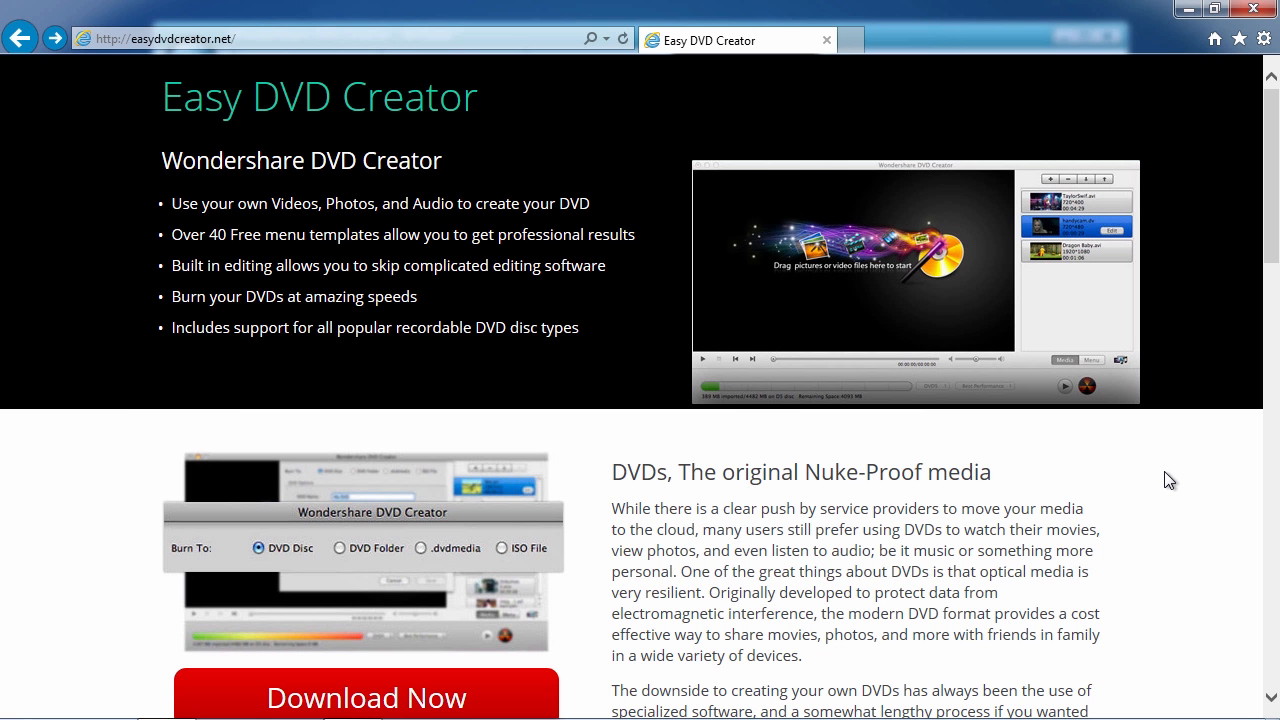
# Scroll the Easy DVD Creator page down to the Get Wondershare DVD Creator Today footer.
pyautogui.scroll(-3)
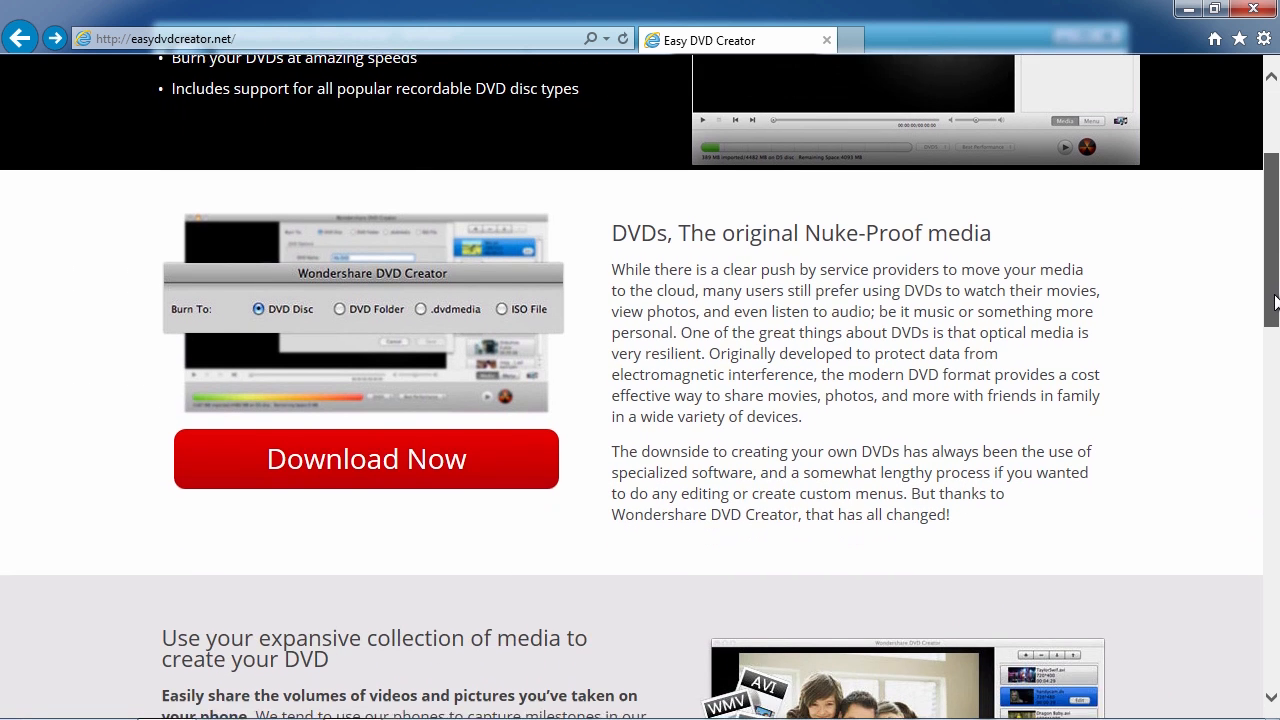
pyautogui.scroll(-3)
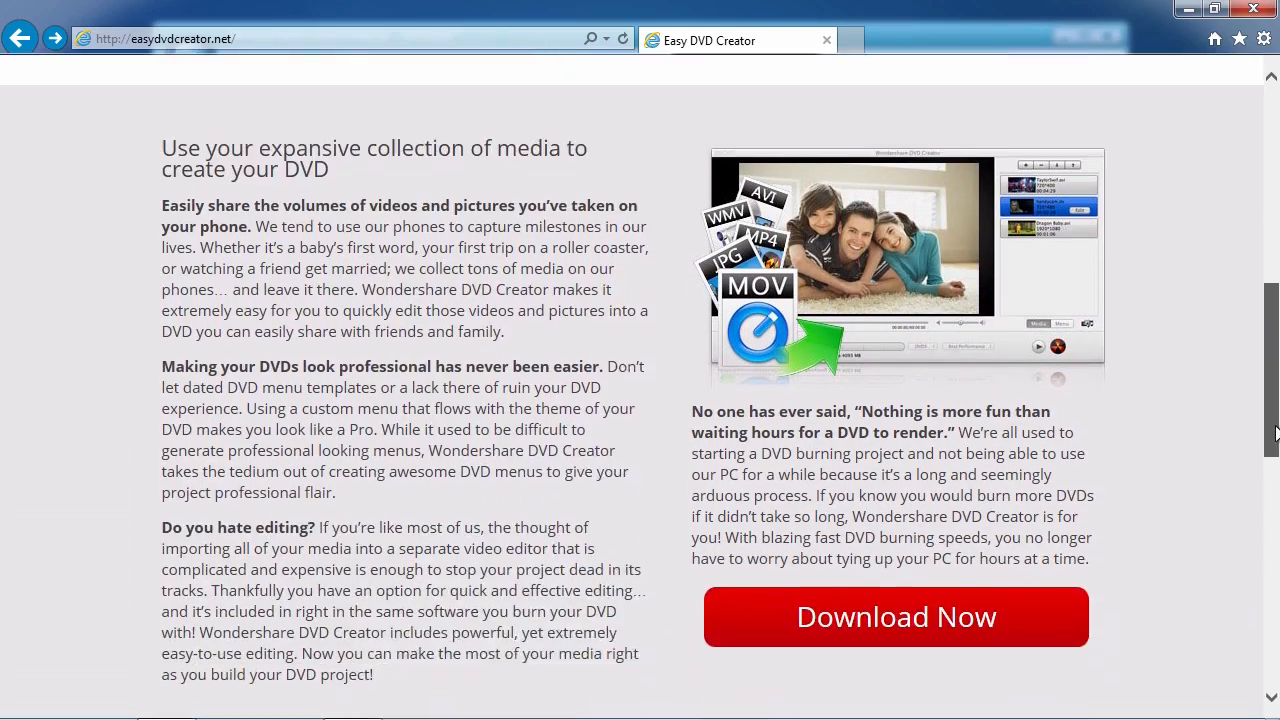
pyautogui.scroll(-3)
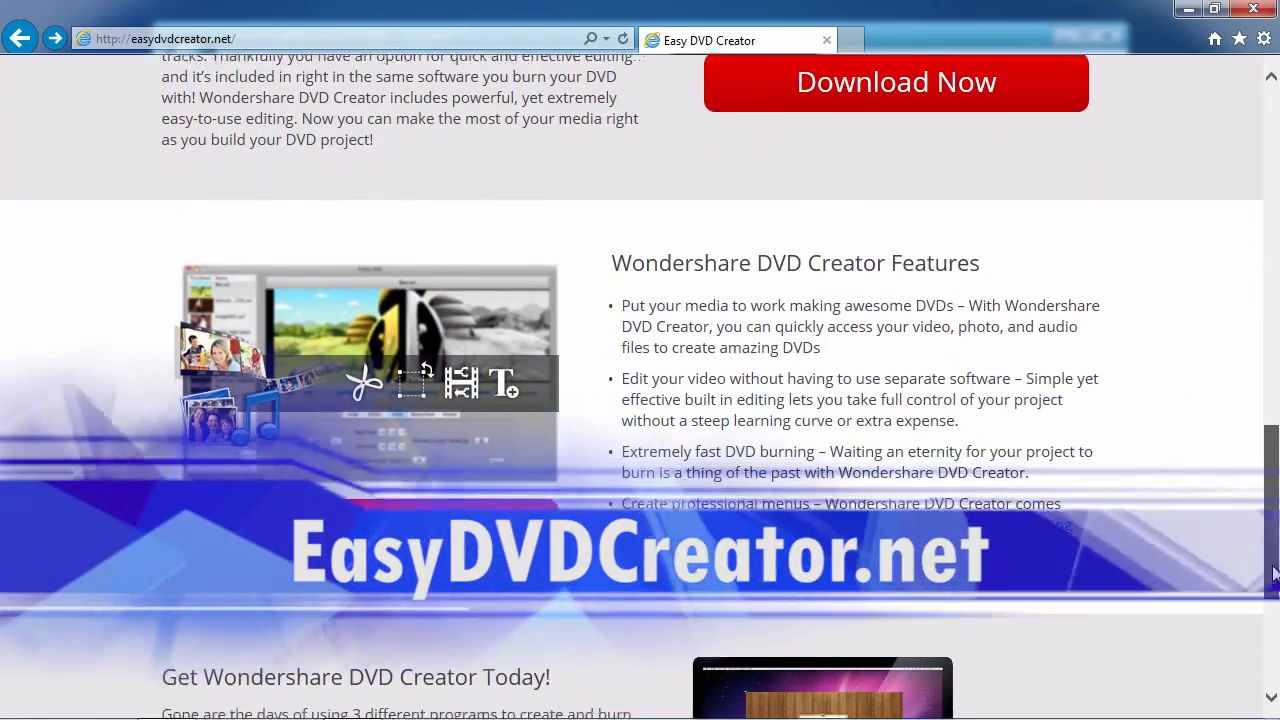
pyautogui.scroll(-3)
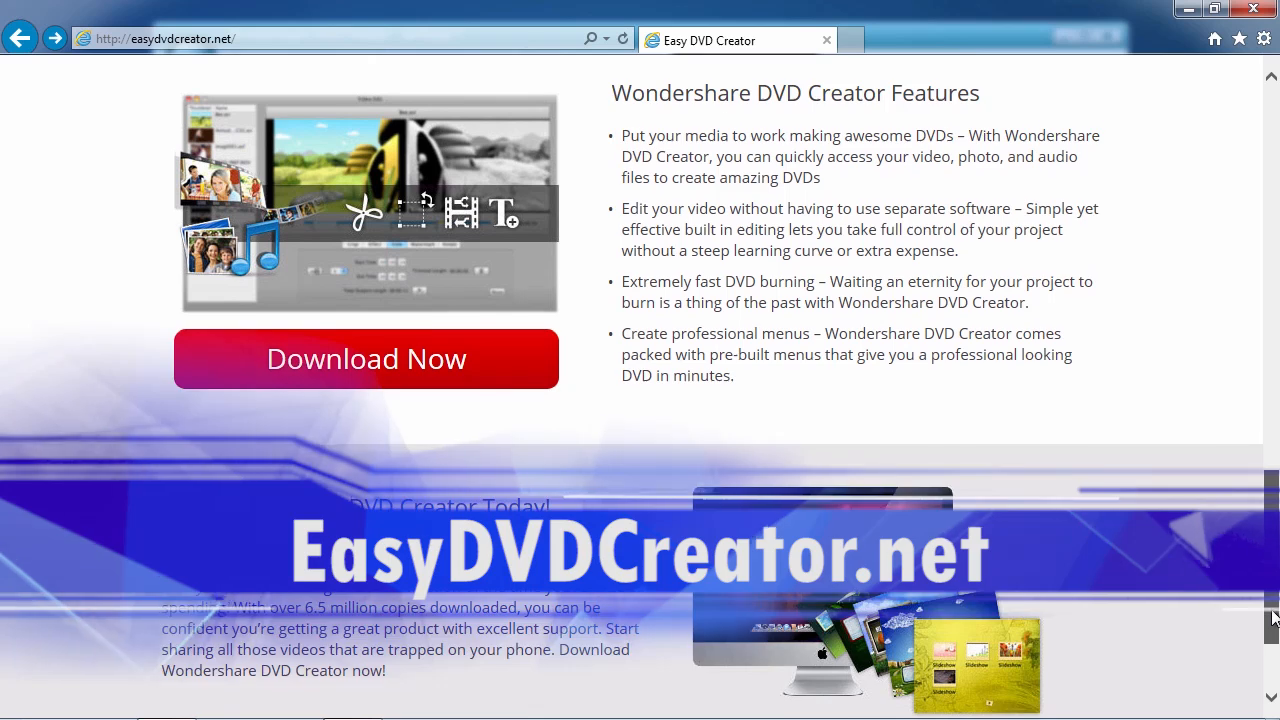
pyautogui.scroll(-3)
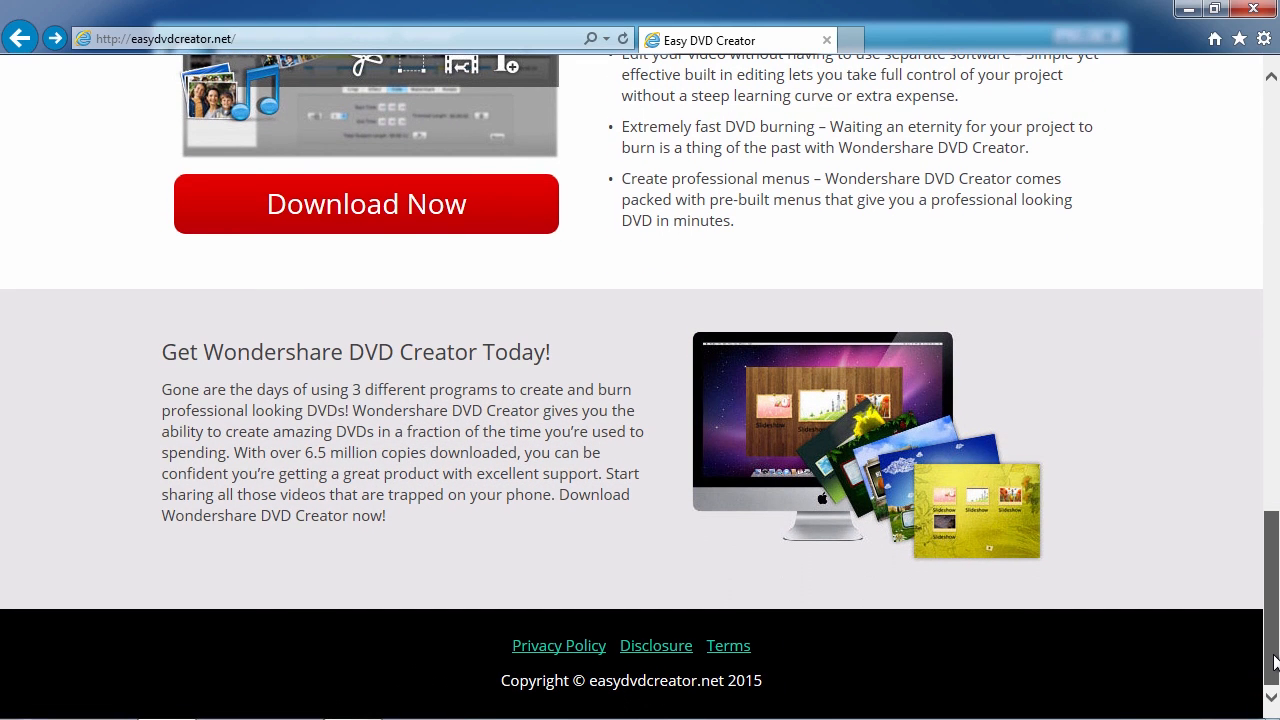